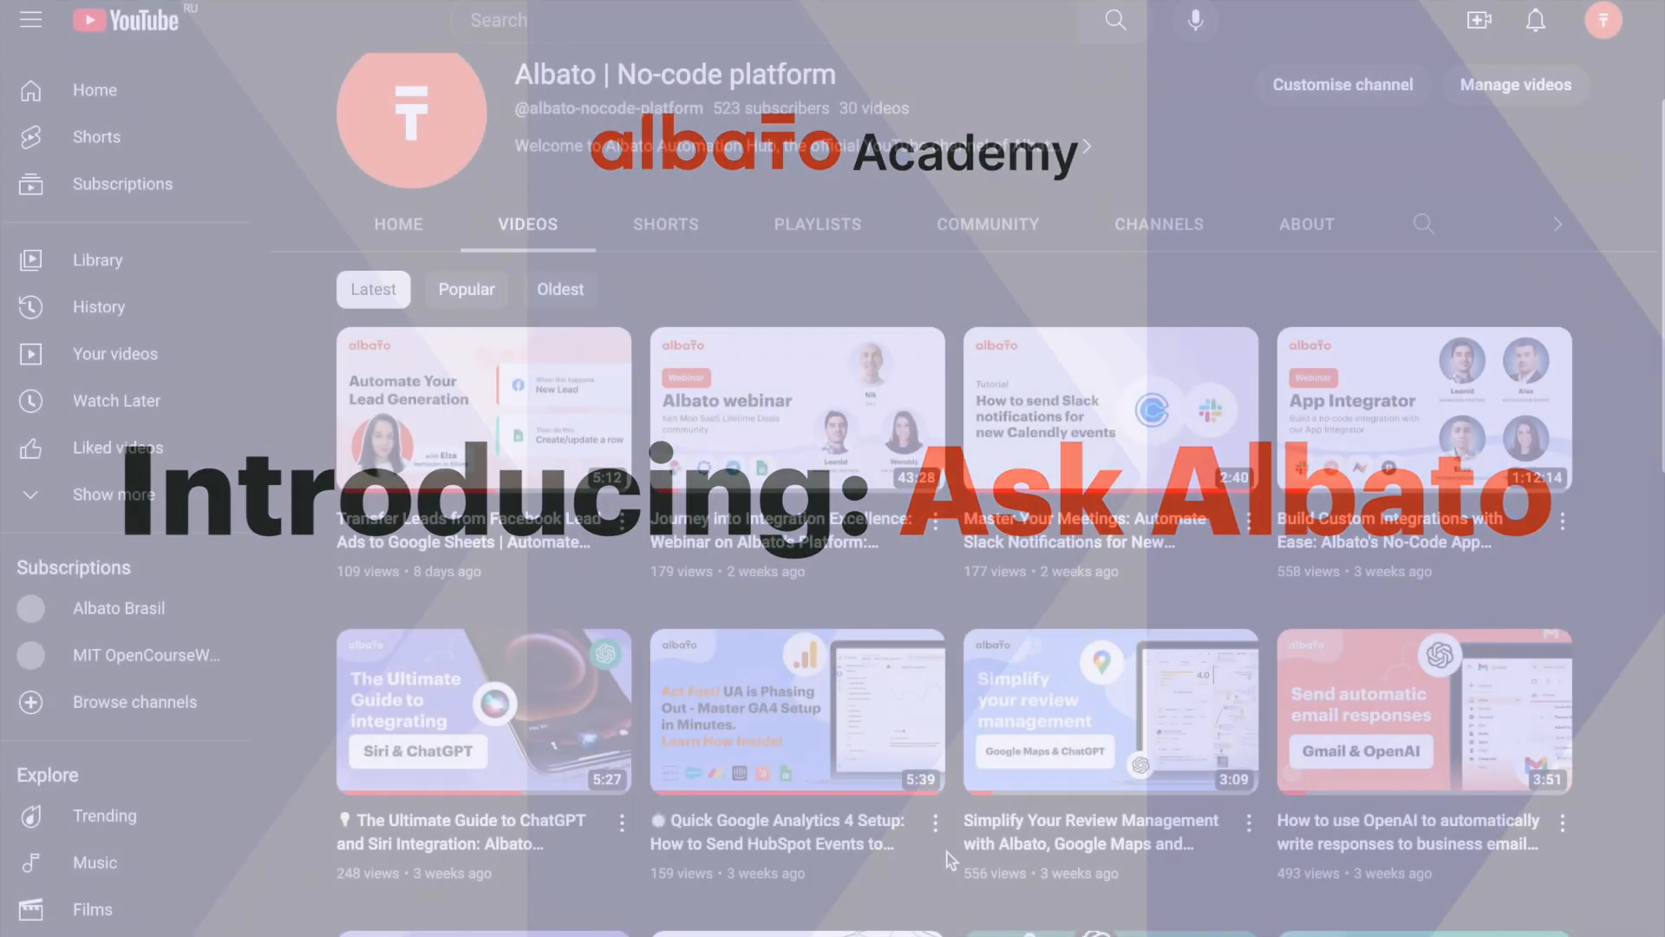
Play the Gmail and OpenAI email-reply tutorial from the Albato YouTube channel
scroll(down, 3)
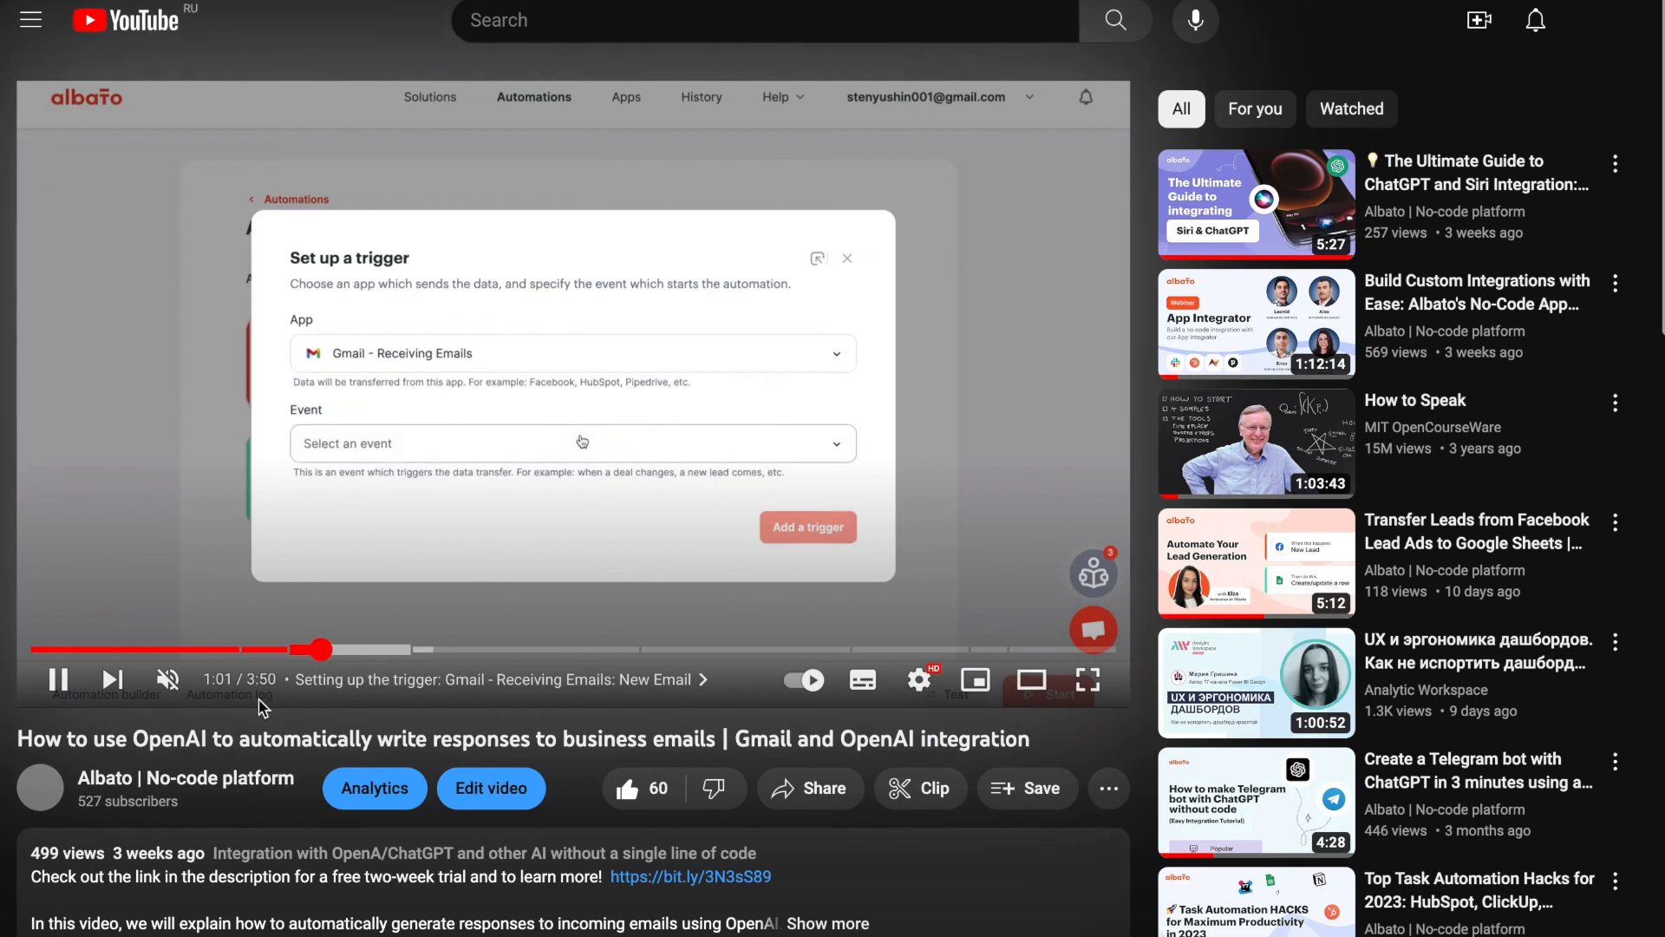
click(571, 442)
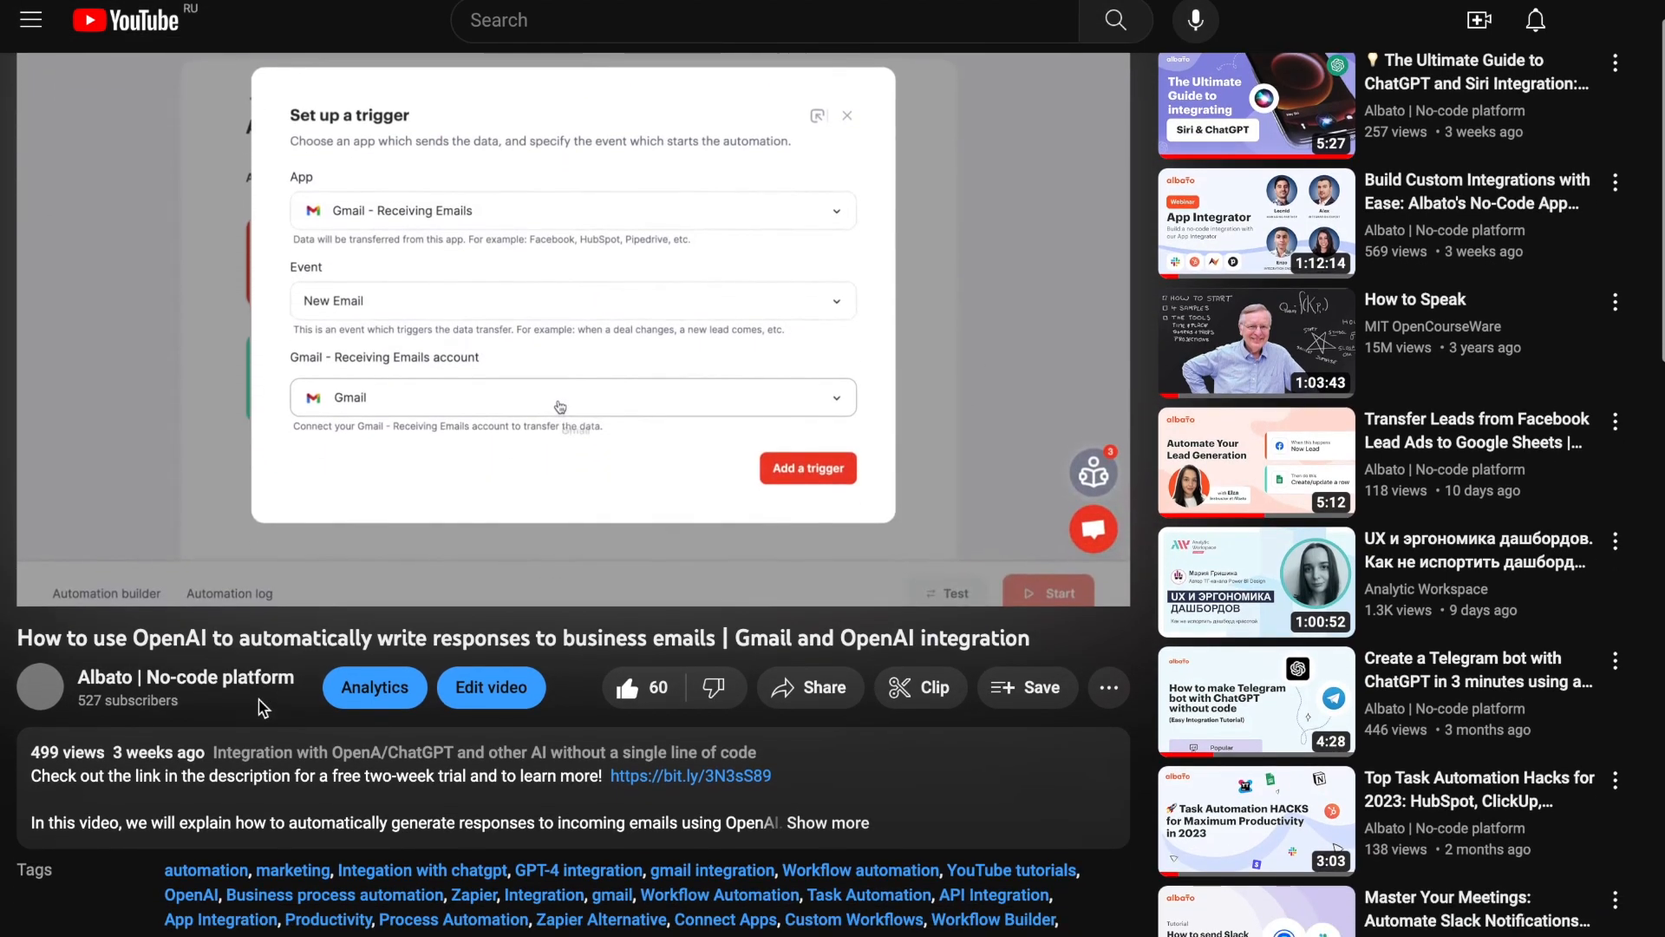
scroll(down, 3)
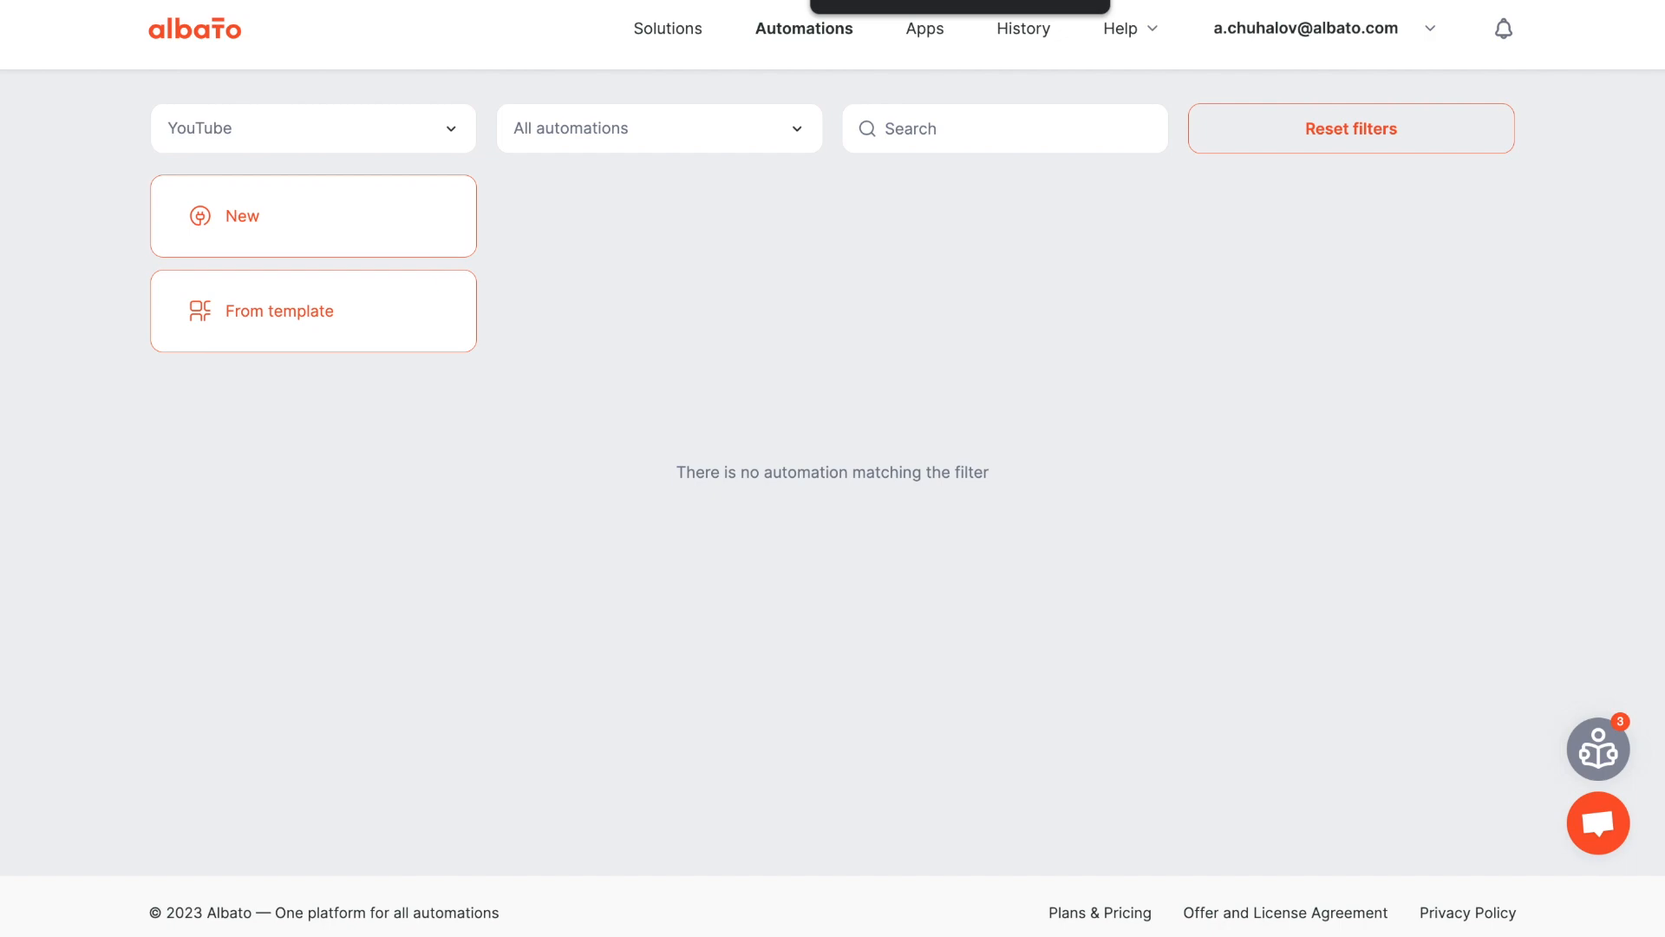
Preview the Cross-Posting & AI Copywriting bundle in Solutions, then return to Automations
click(670, 28)
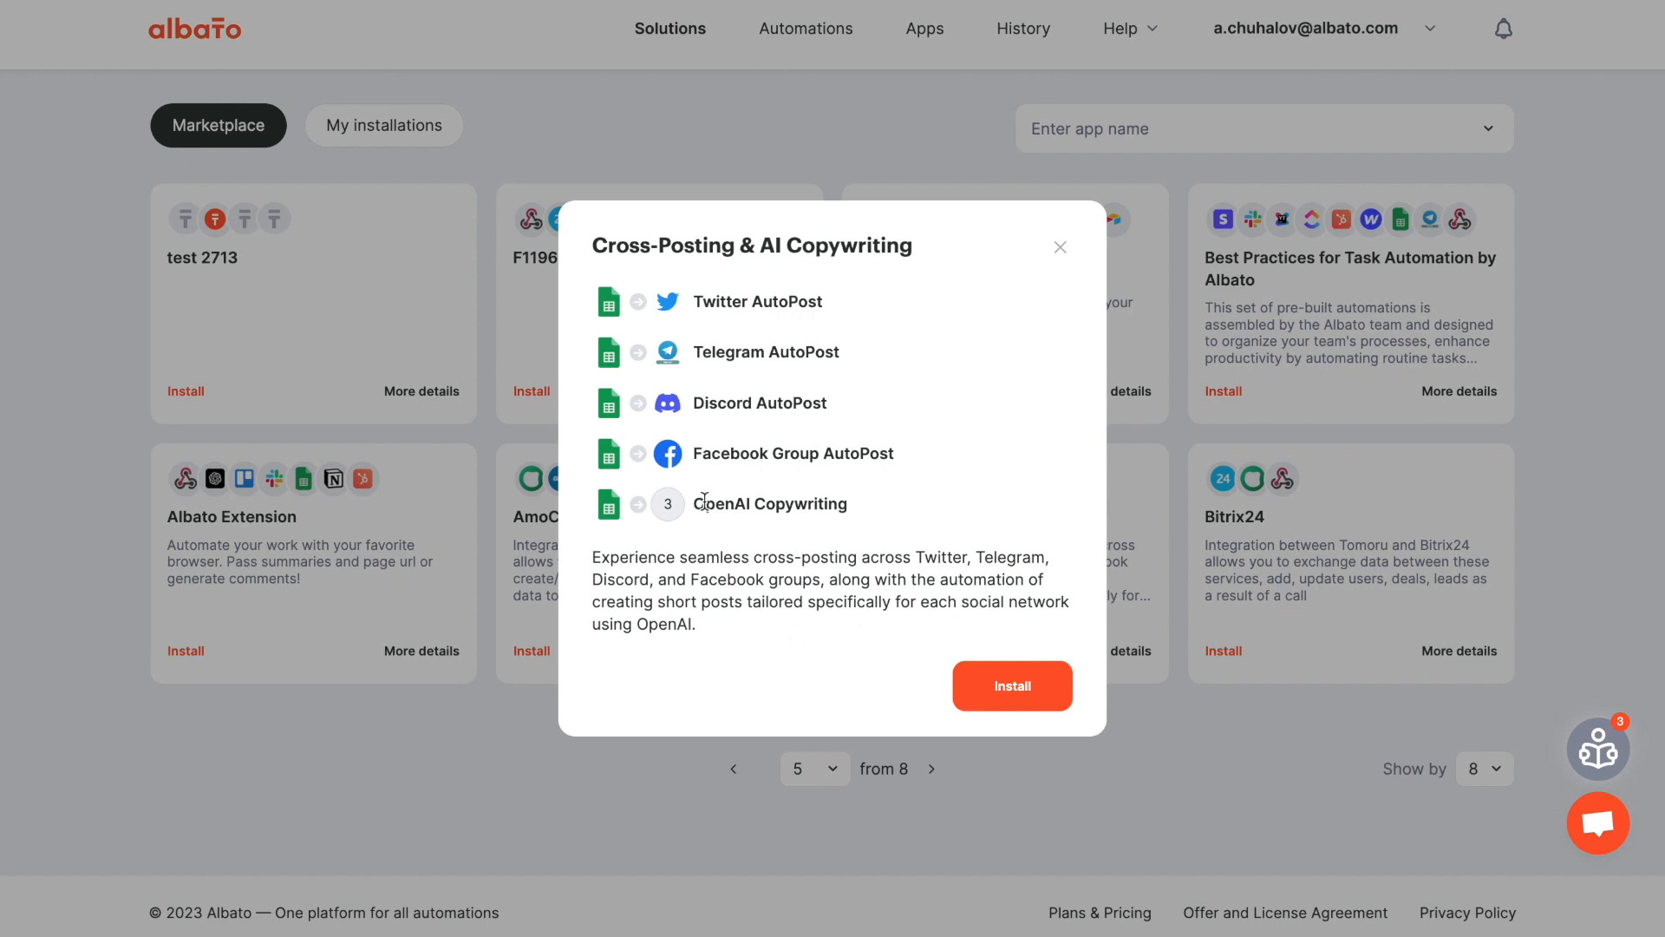
mouse_move(892, 522)
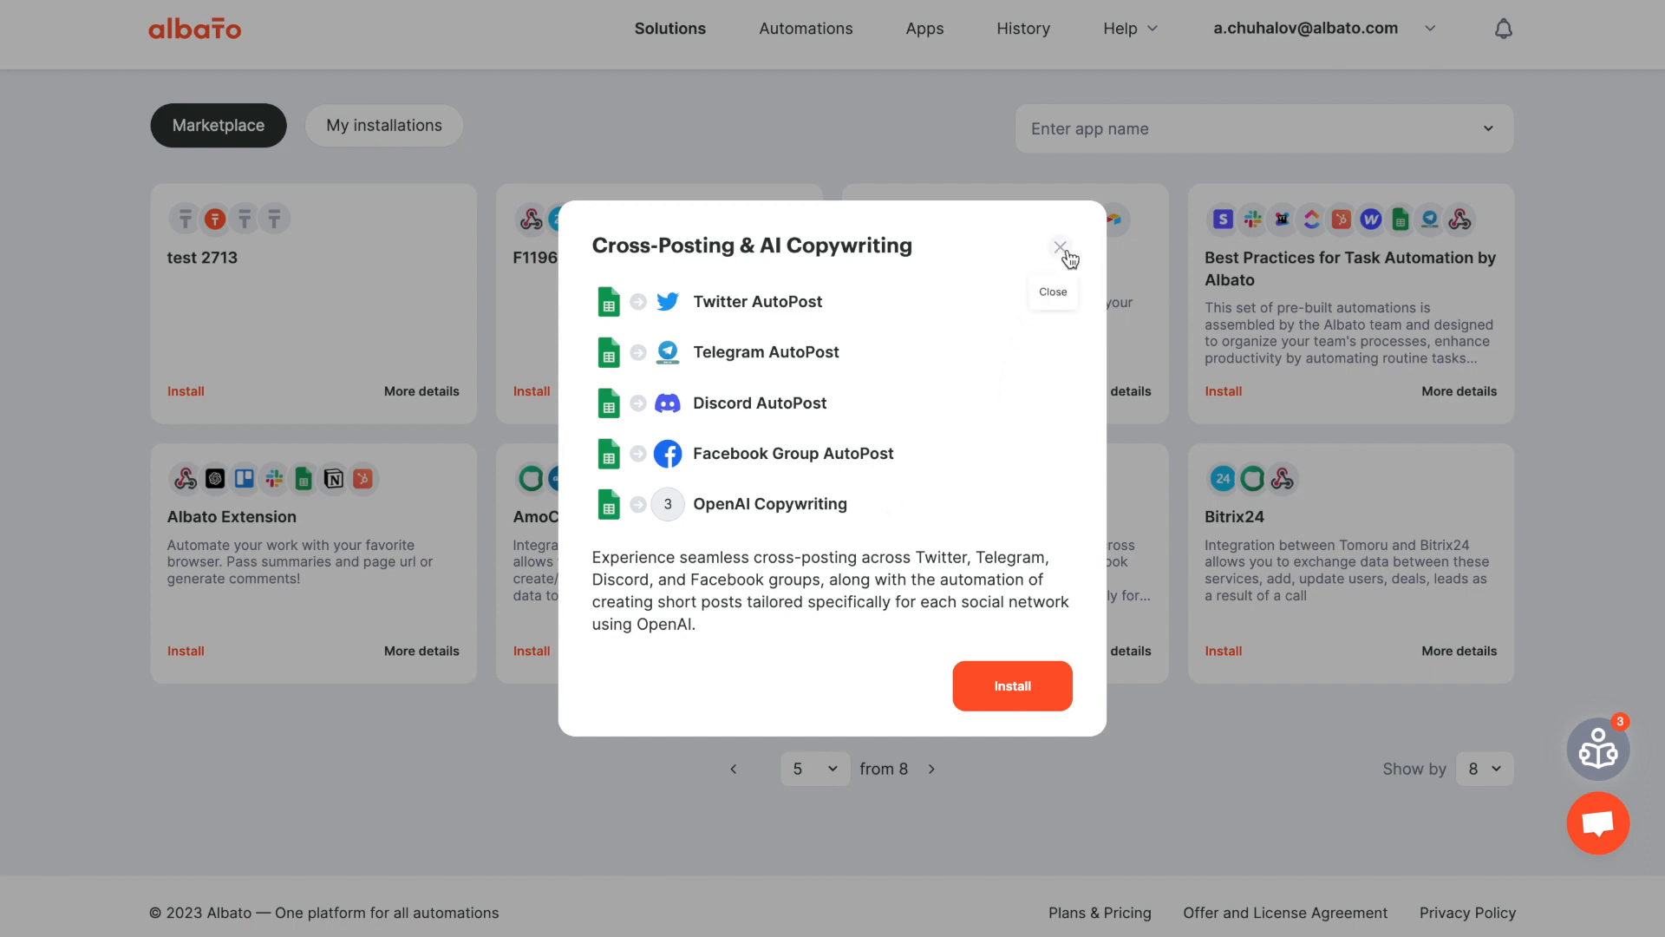
click(1058, 246)
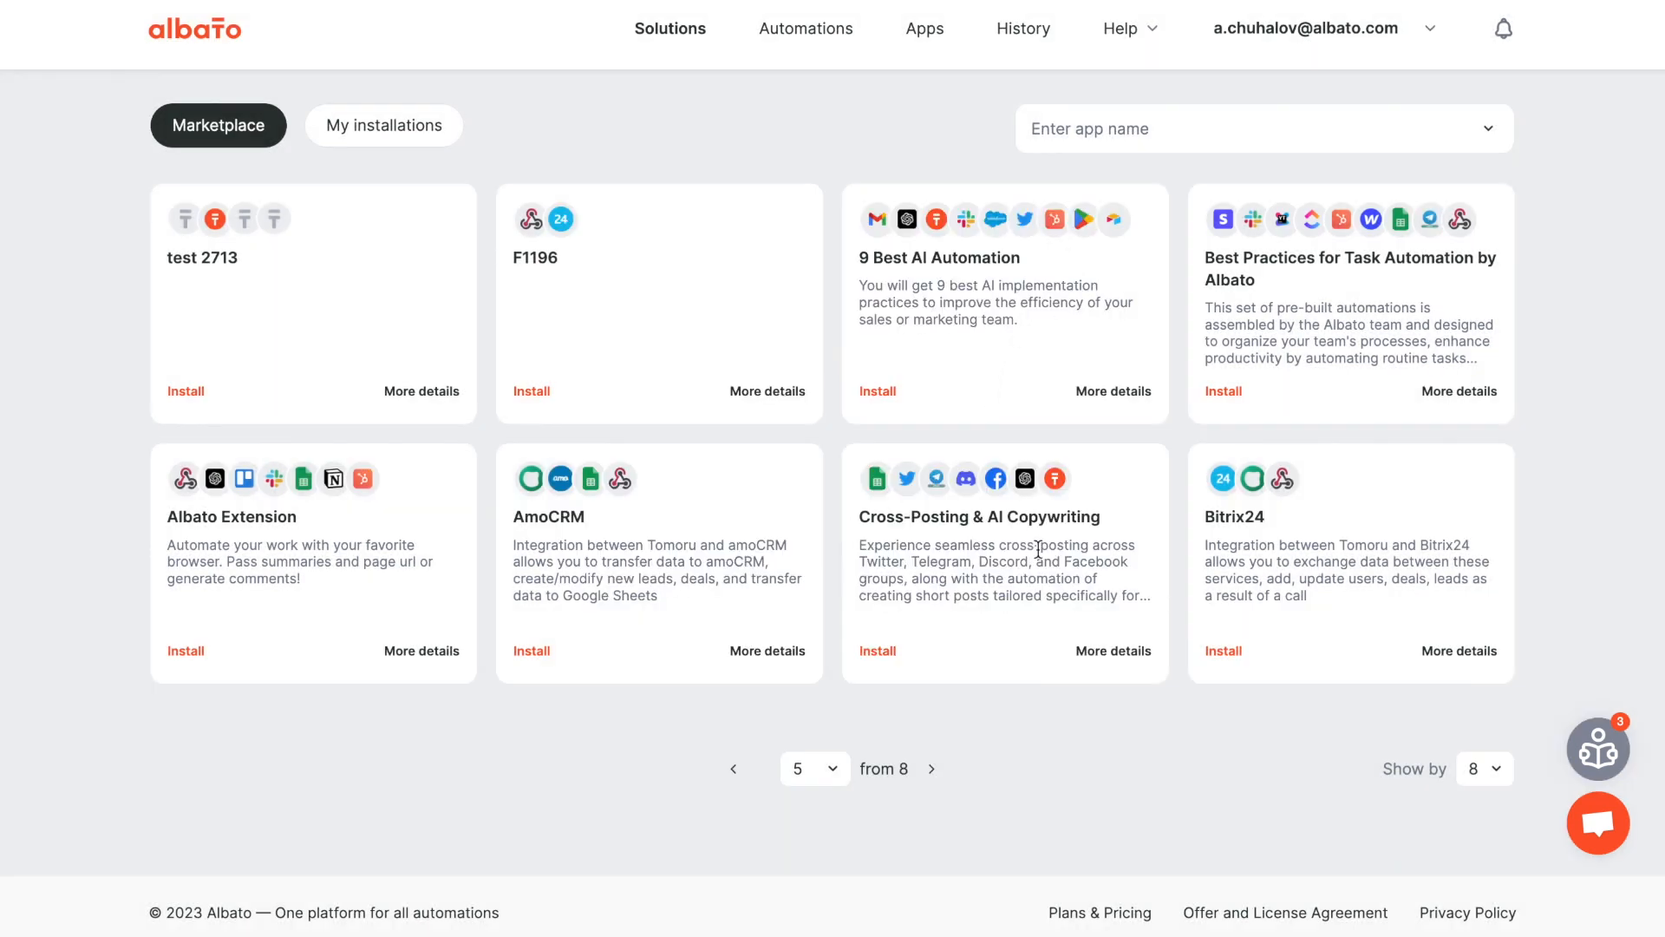
mouse_move(1115, 520)
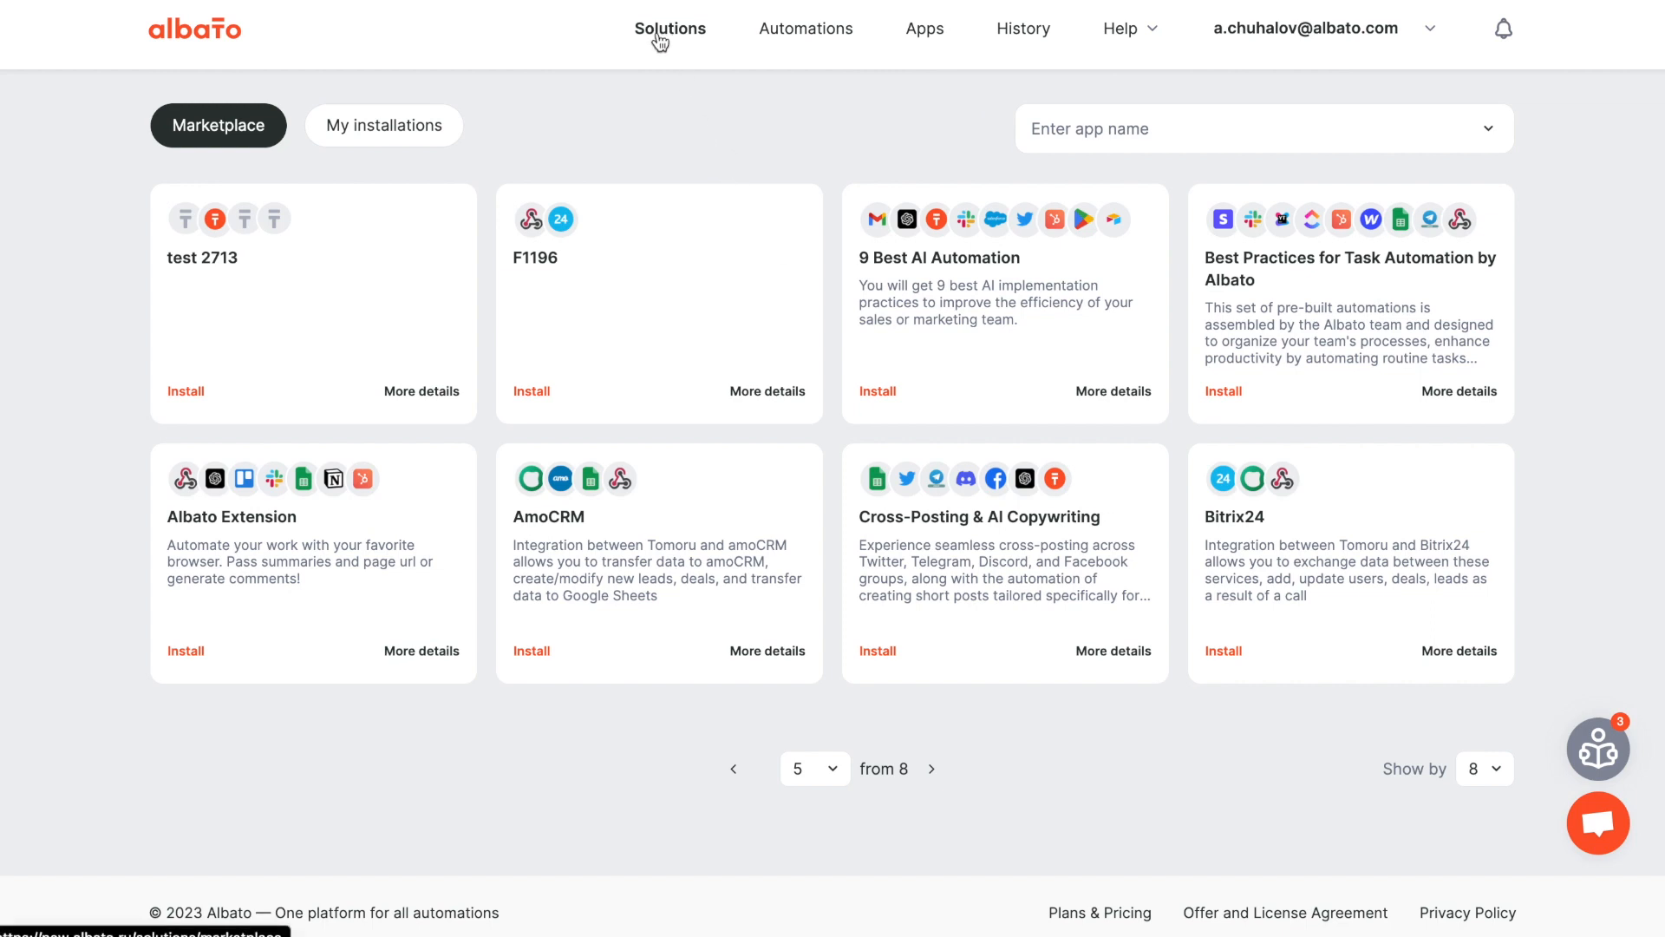
mouse_move(760, 14)
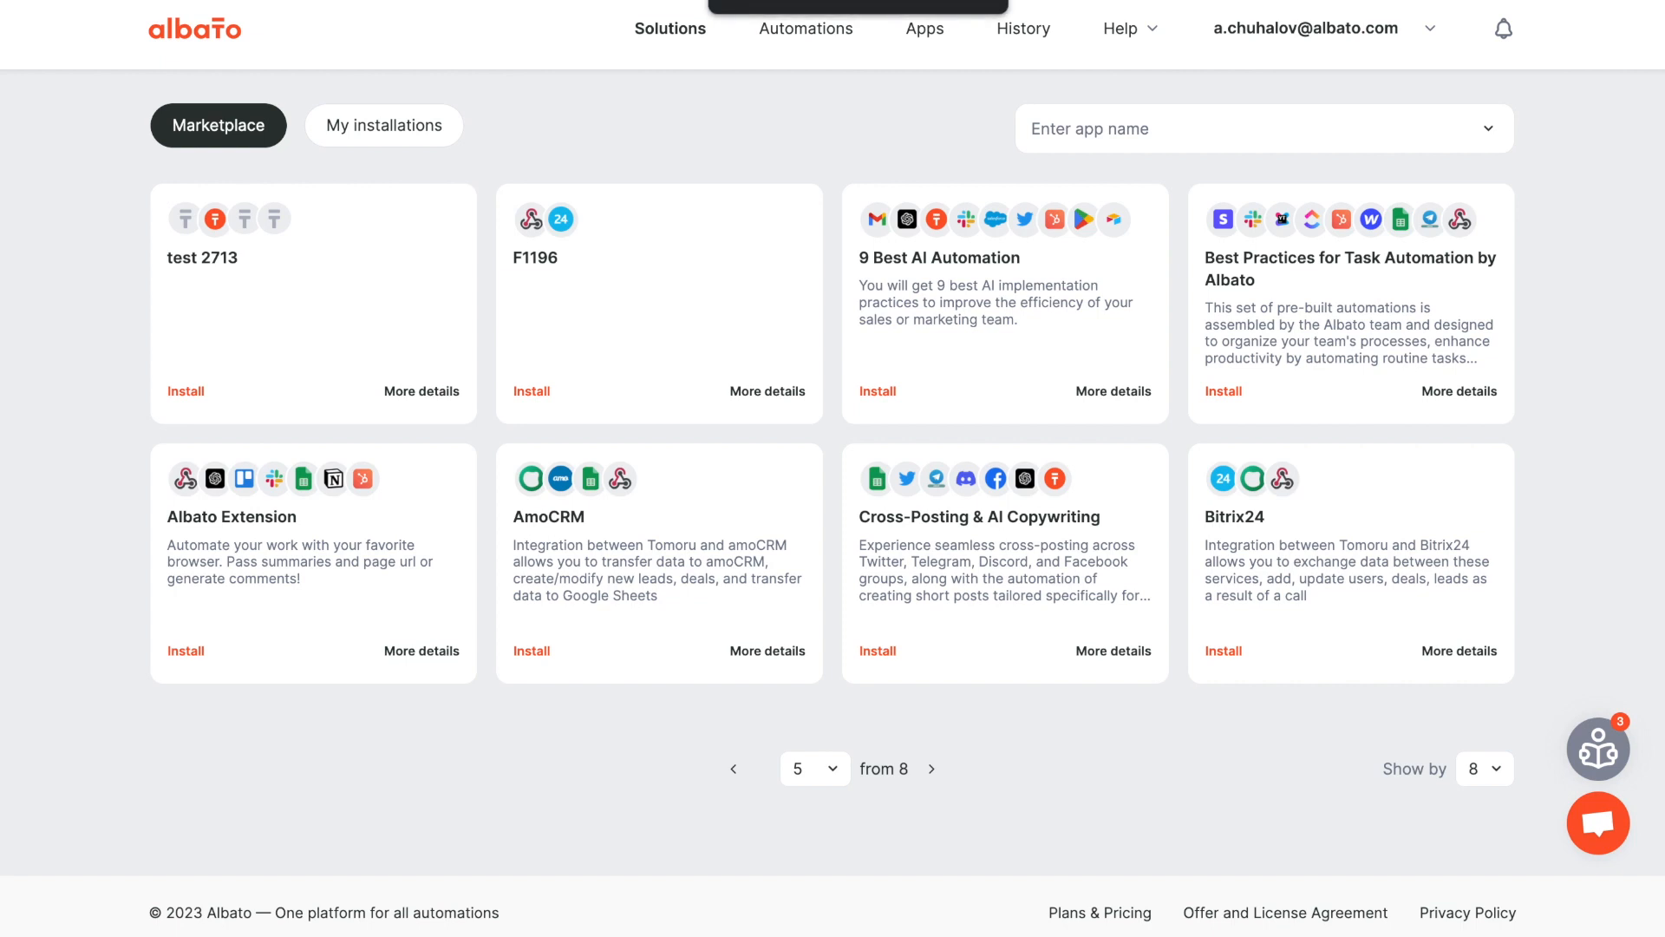
click(803, 27)
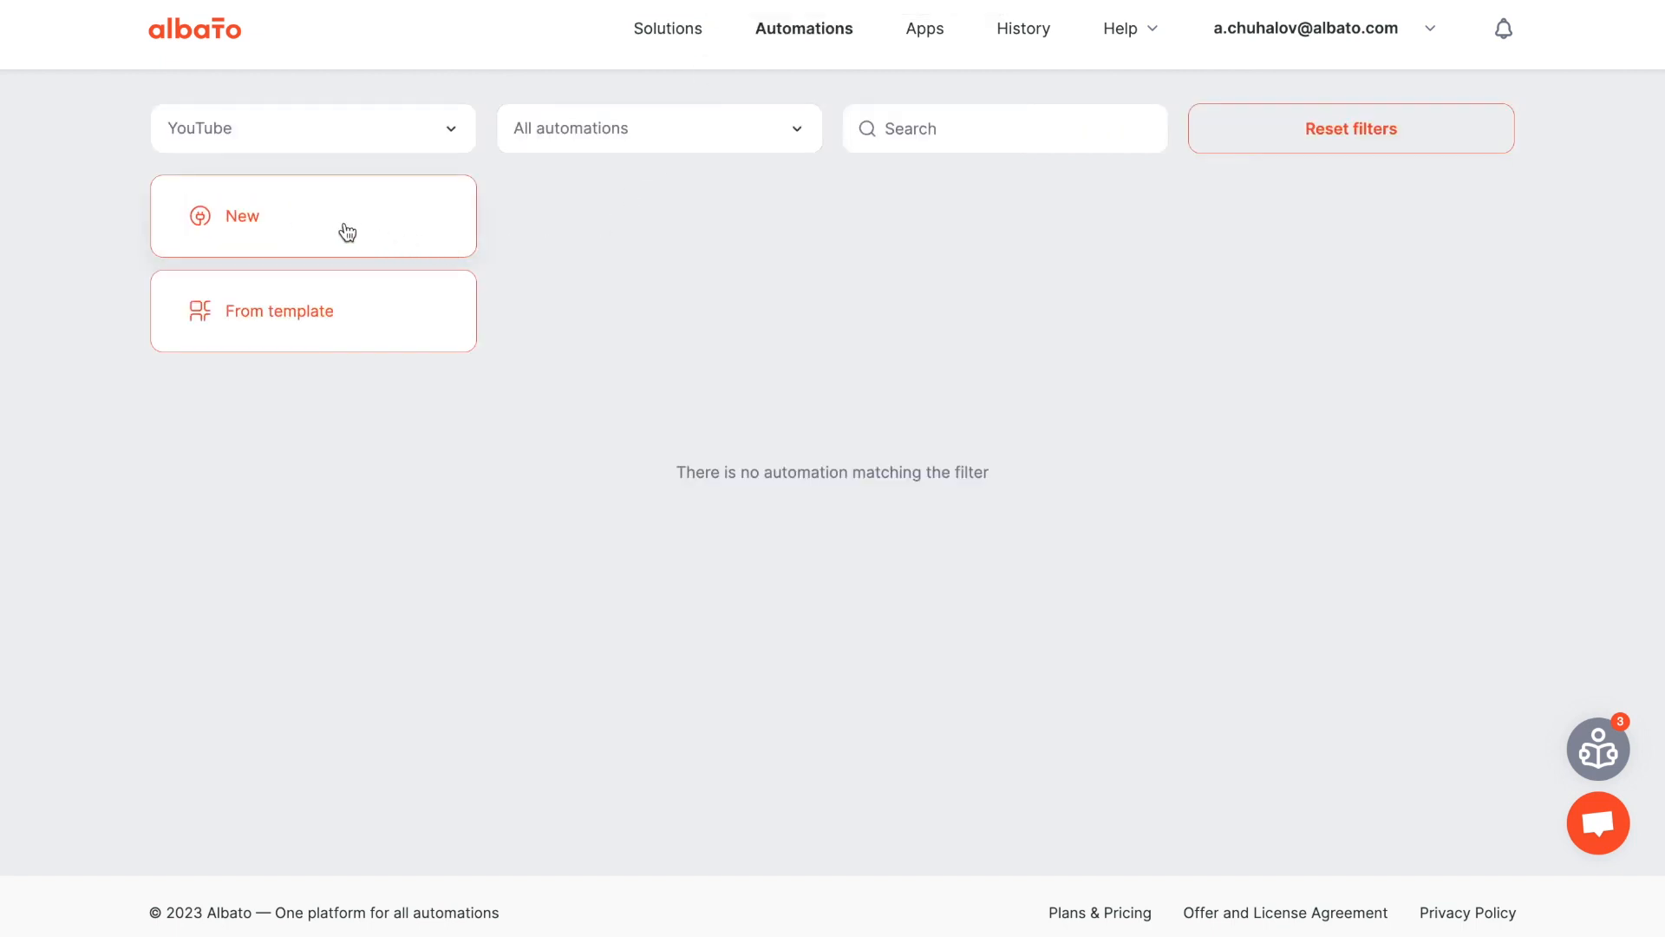
mouse_move(323, 231)
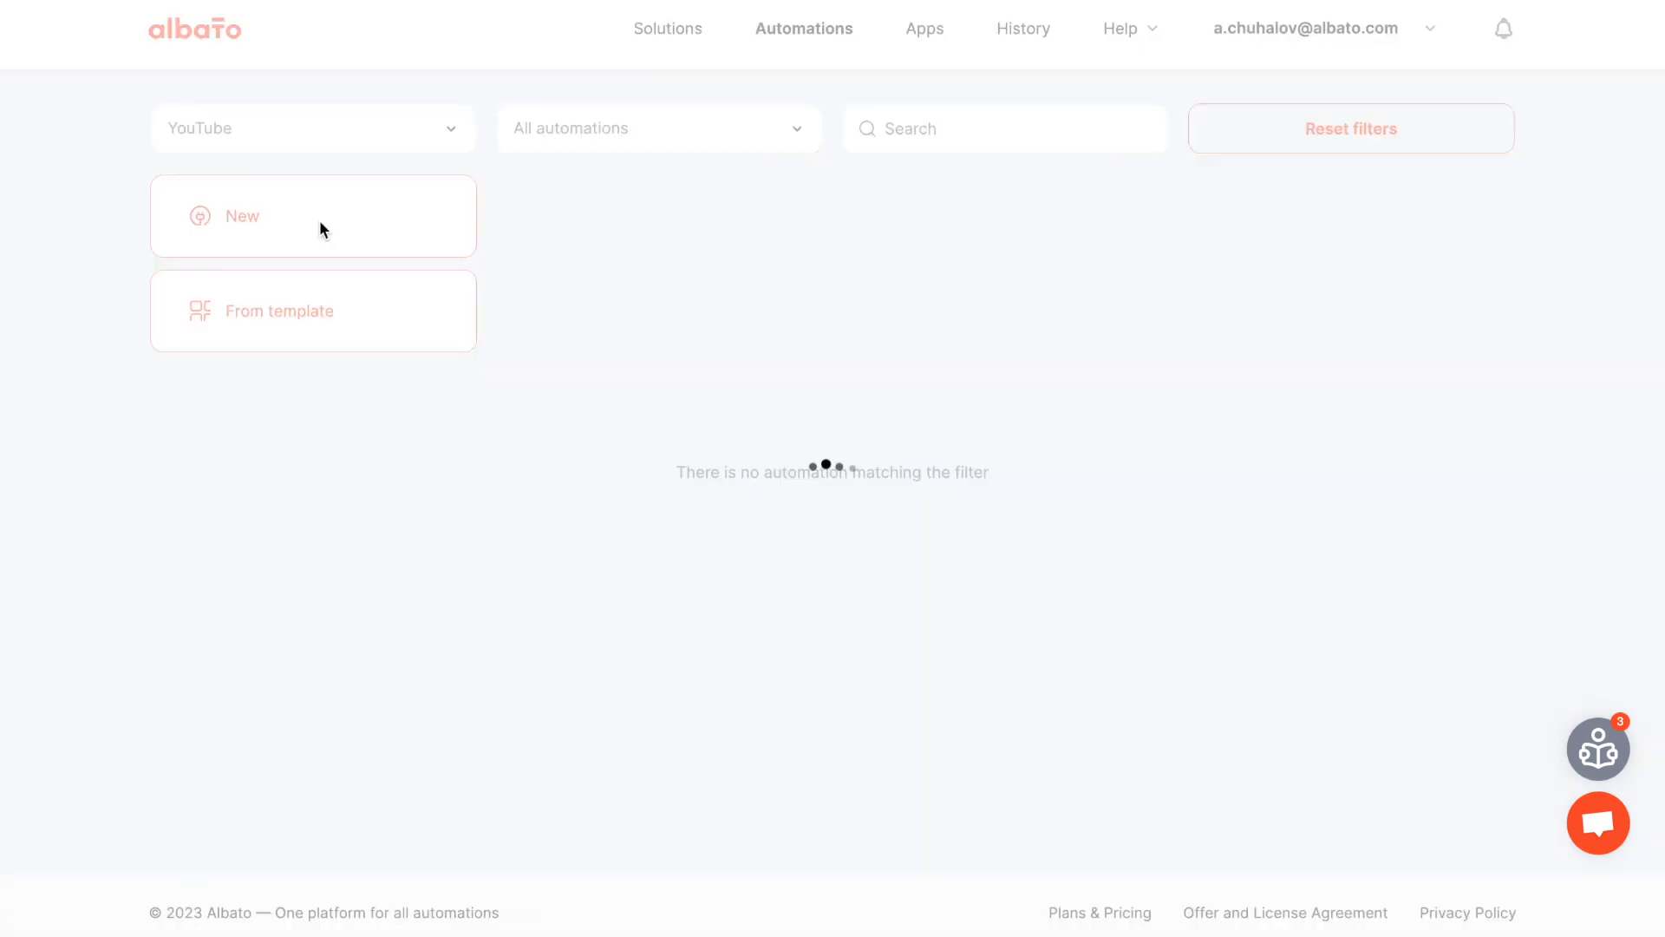
Start a new automation with Wordpress as the trigger app and New post as the event
click(243, 215)
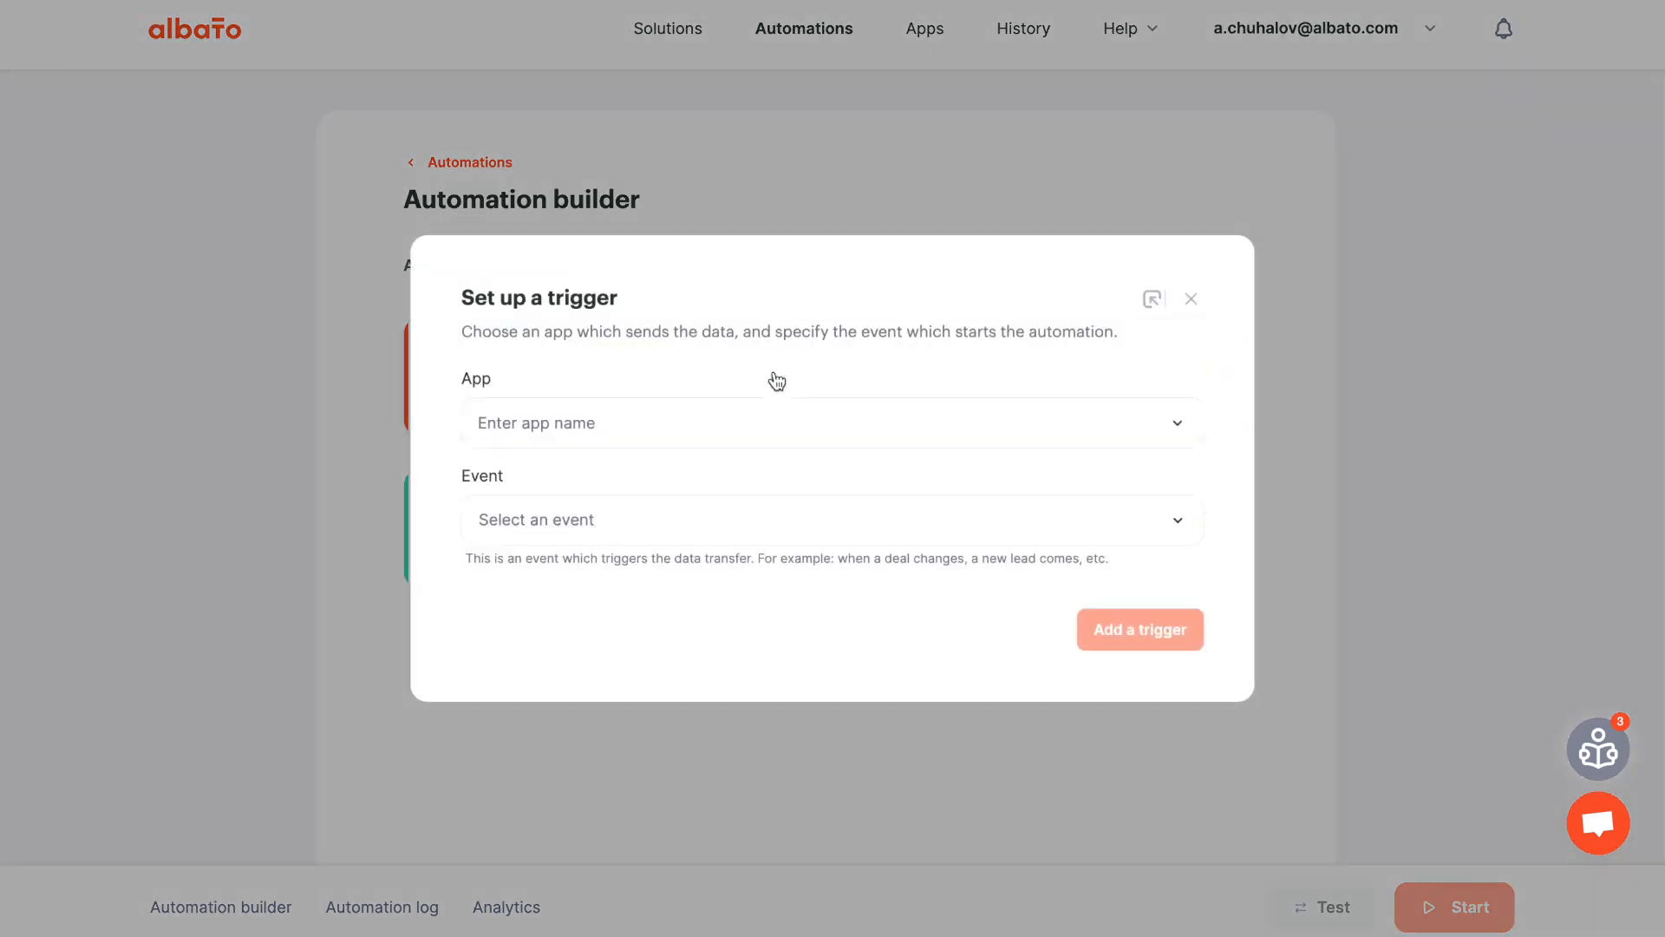
text(word)
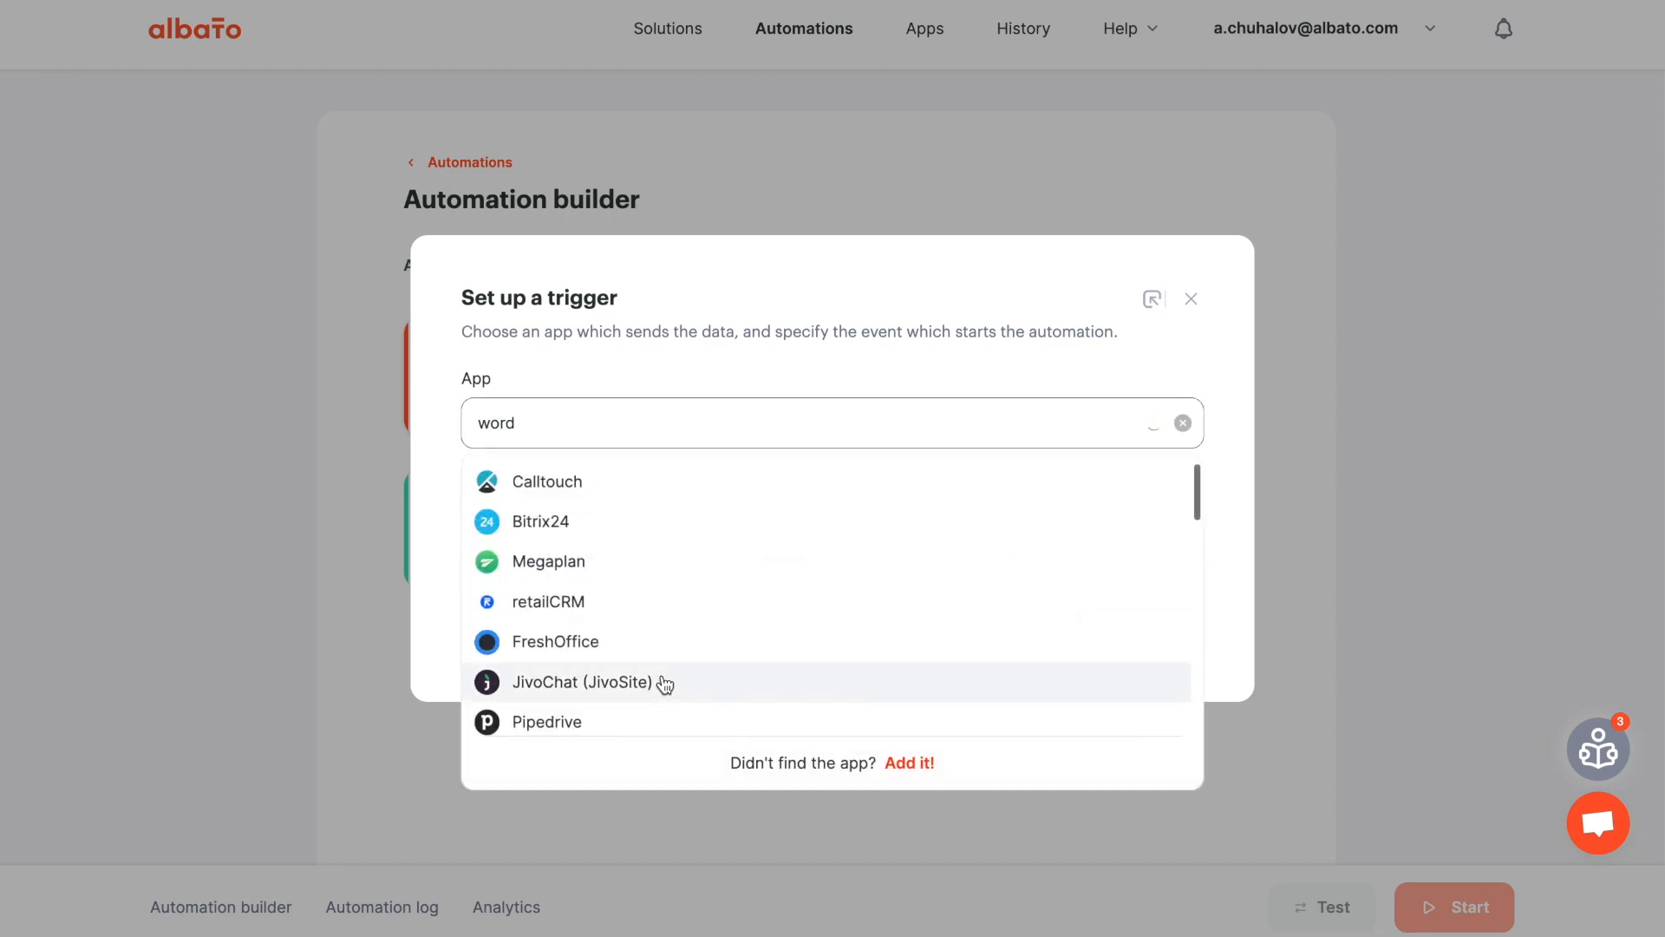
click(557, 421)
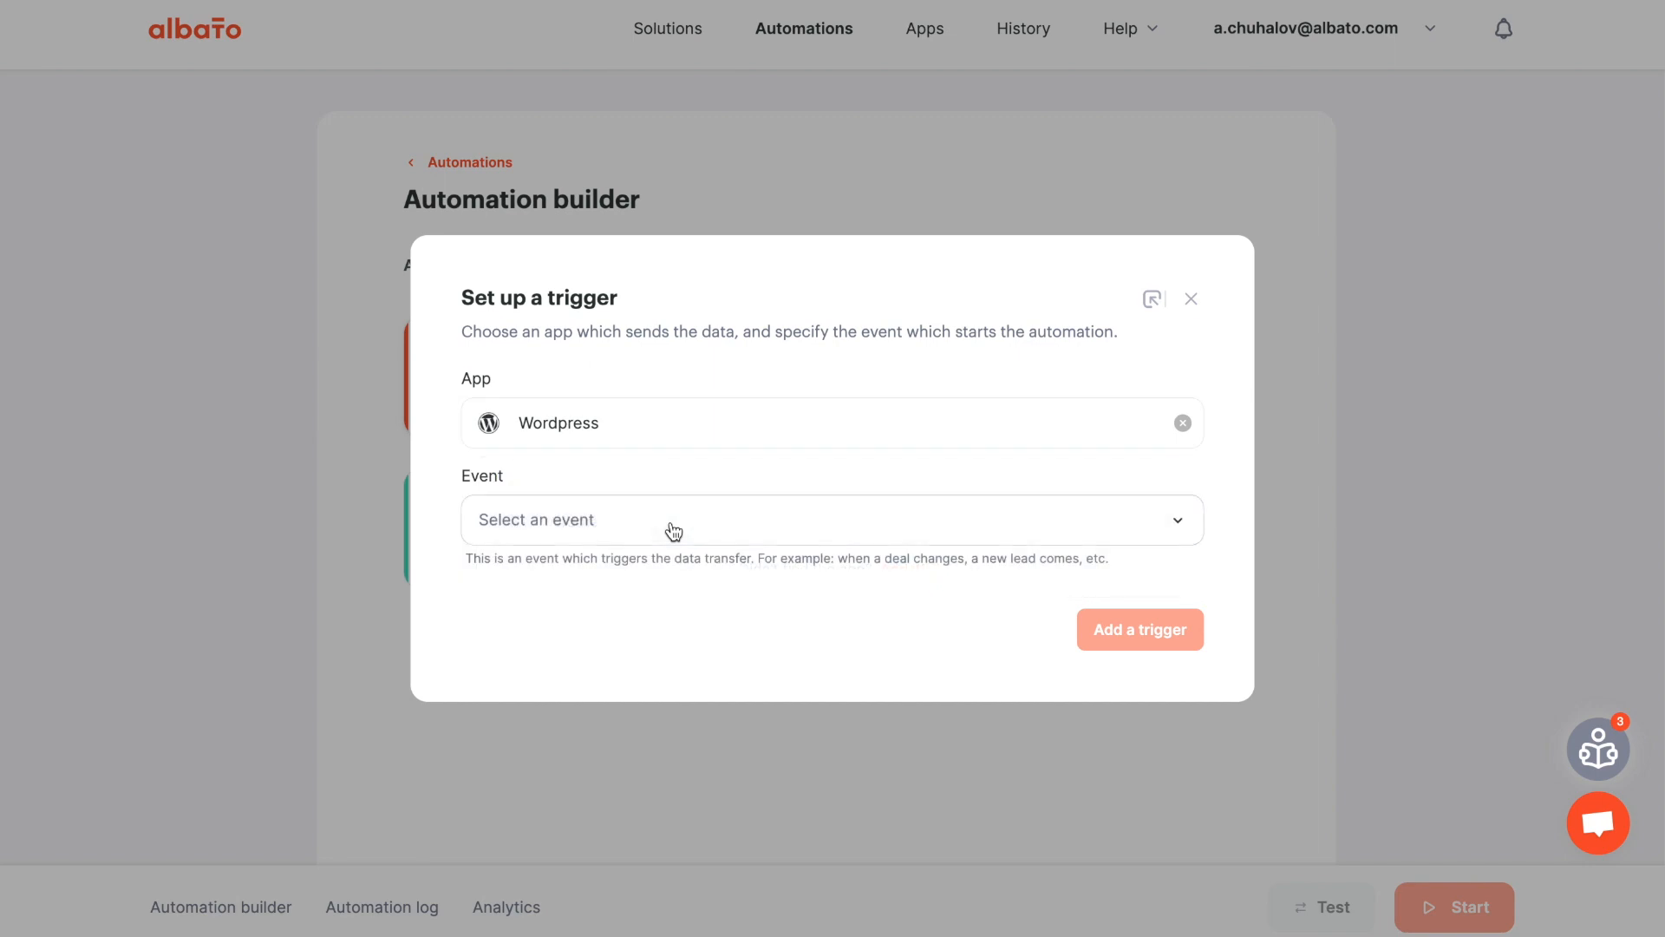
click(830, 519)
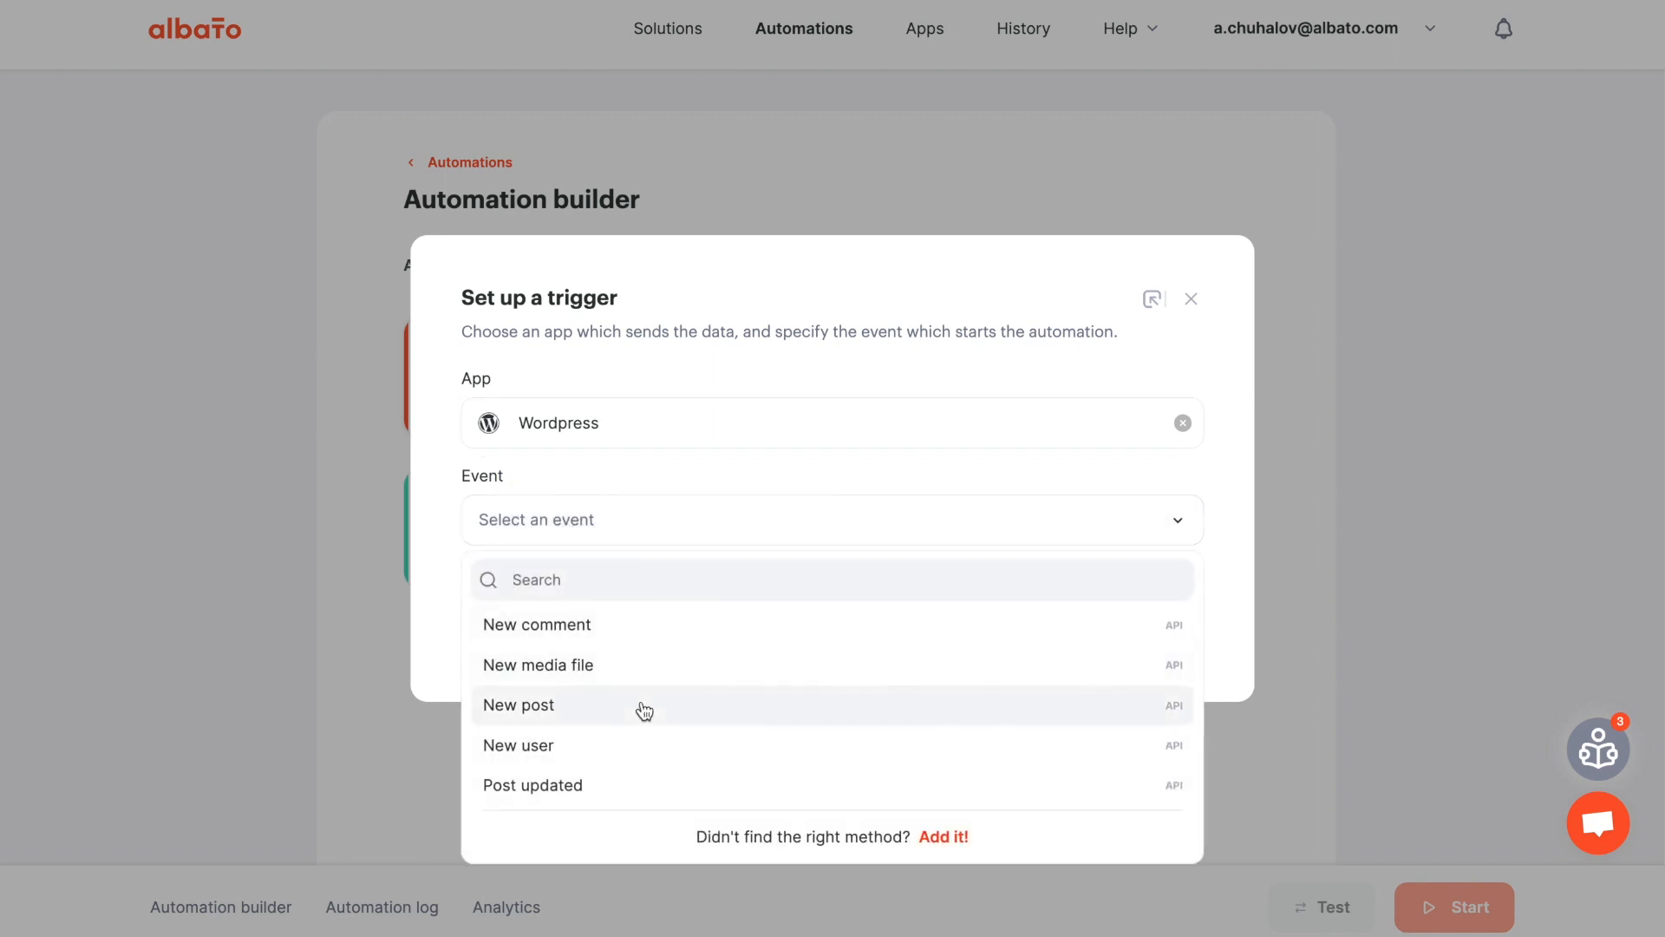
click(519, 704)
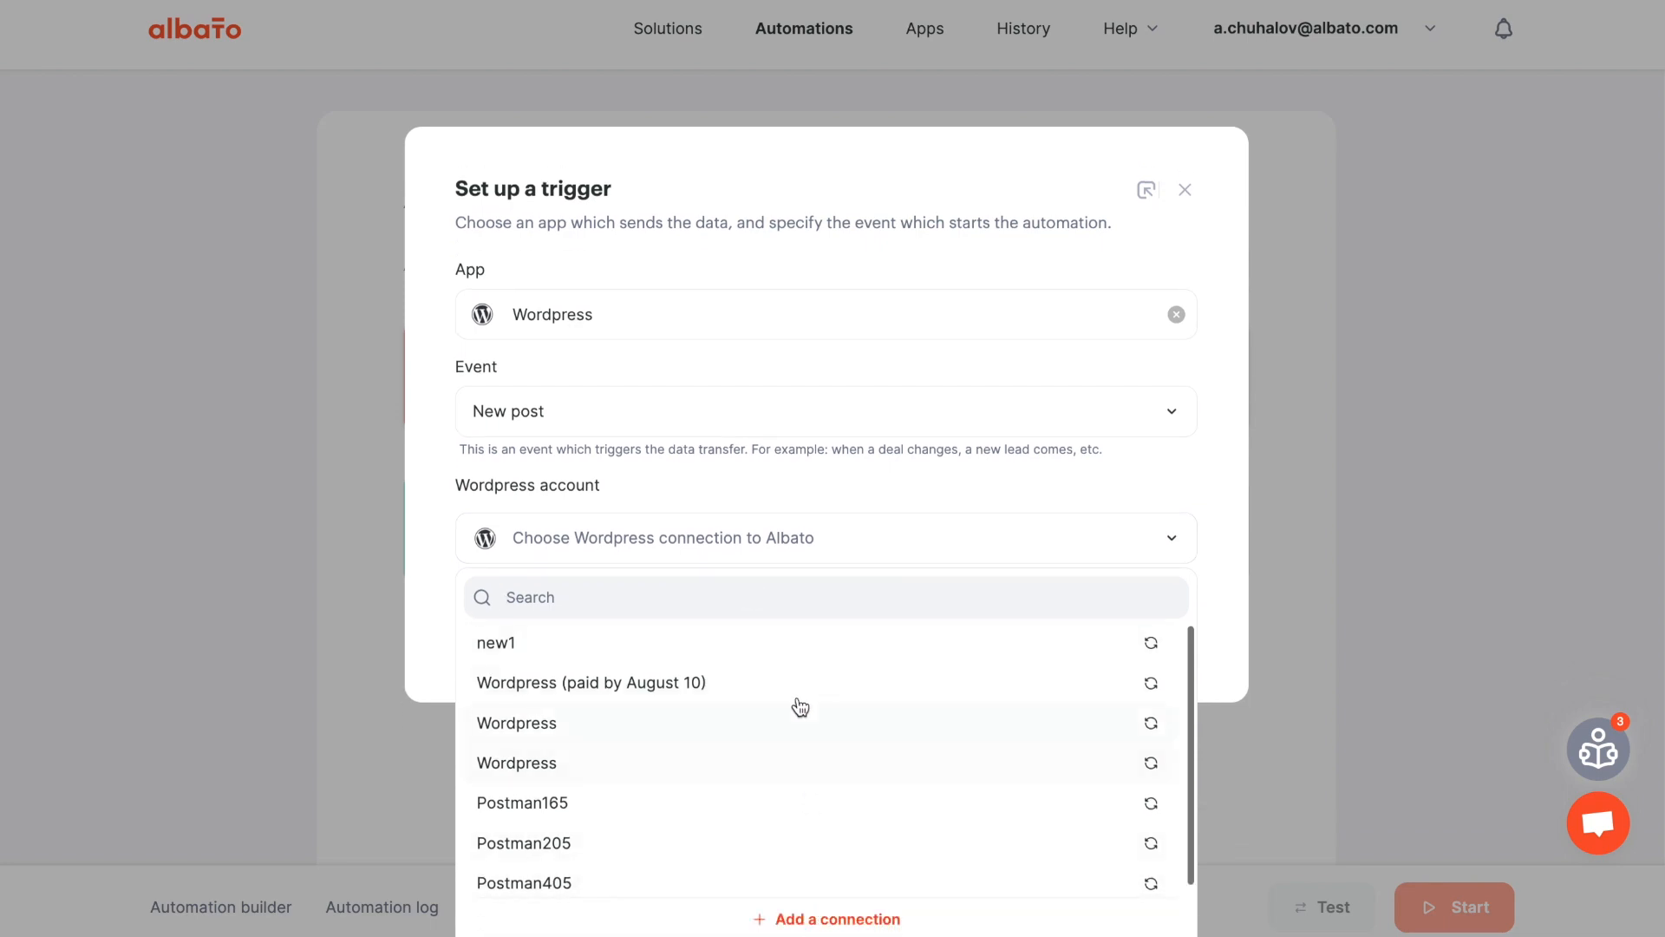
Use the Wordpress (paid by August 10) connection and add the trigger
click(592, 682)
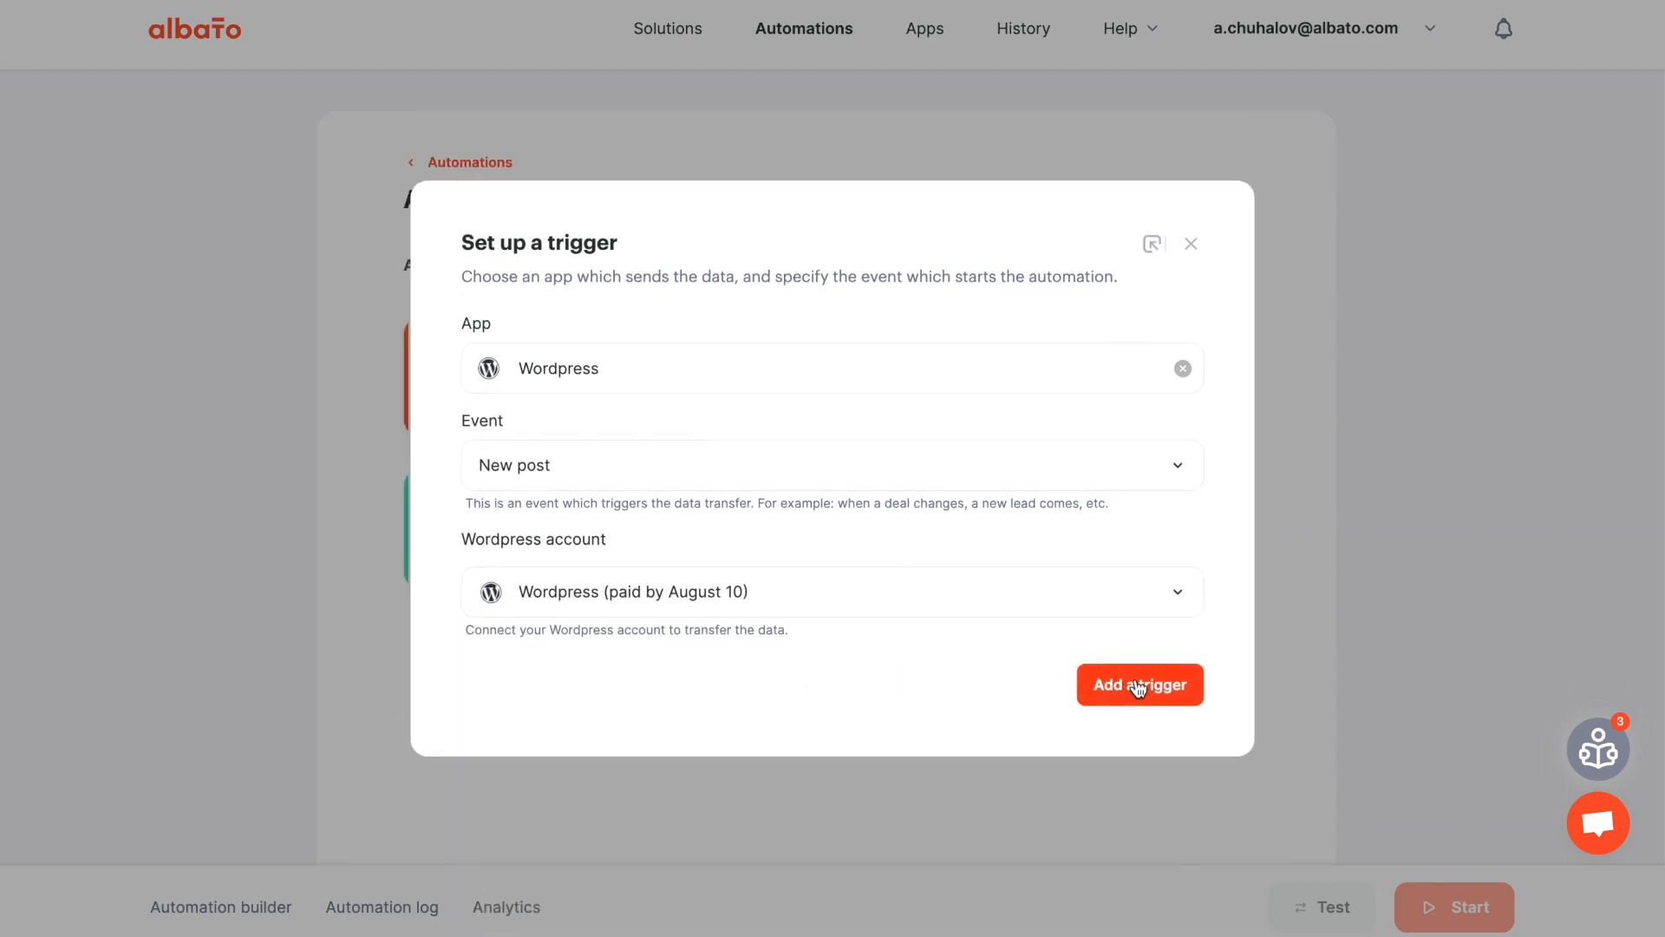
click(1137, 684)
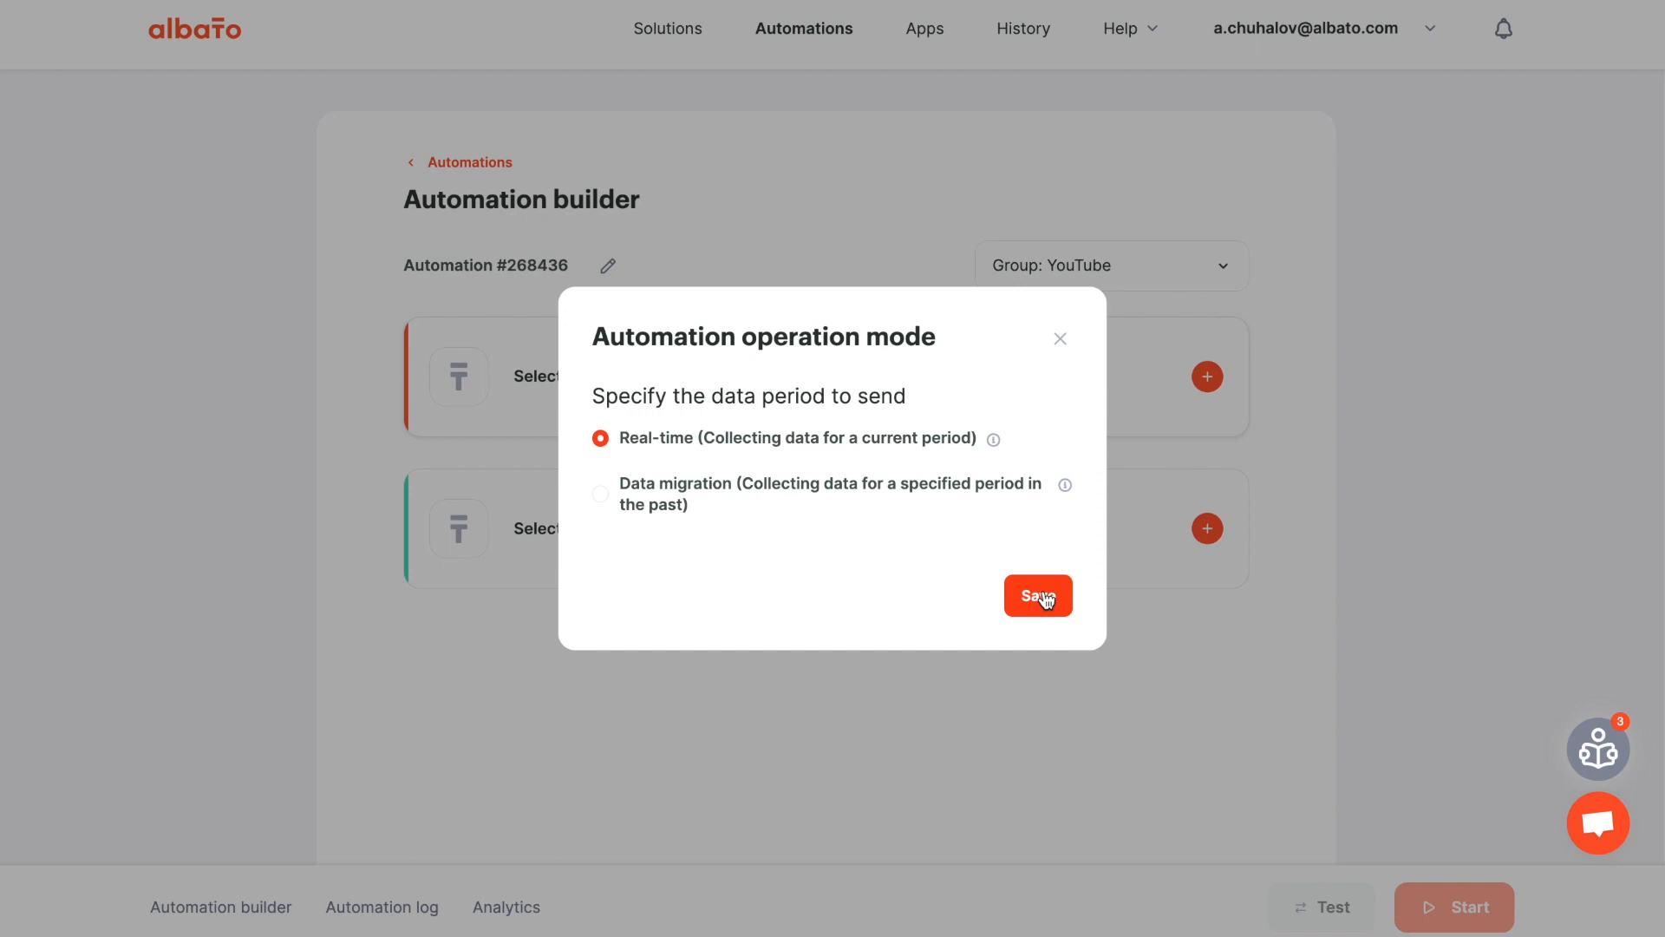
Save Real-time as the automation's operation mode
click(1037, 595)
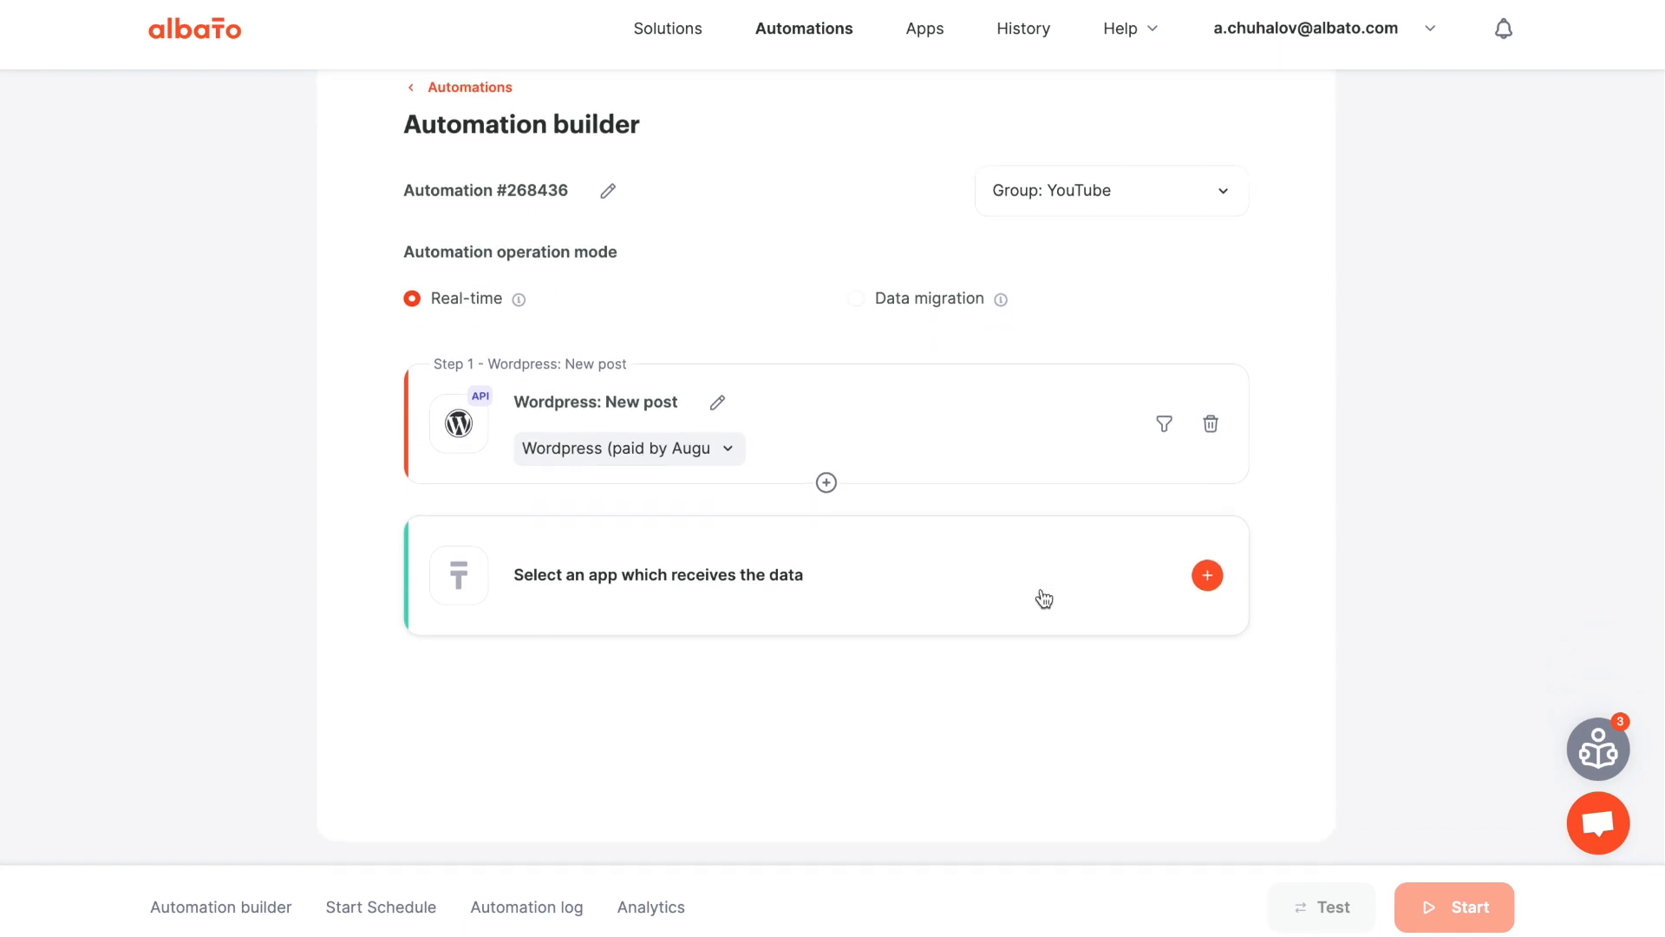
mouse_move(1038, 594)
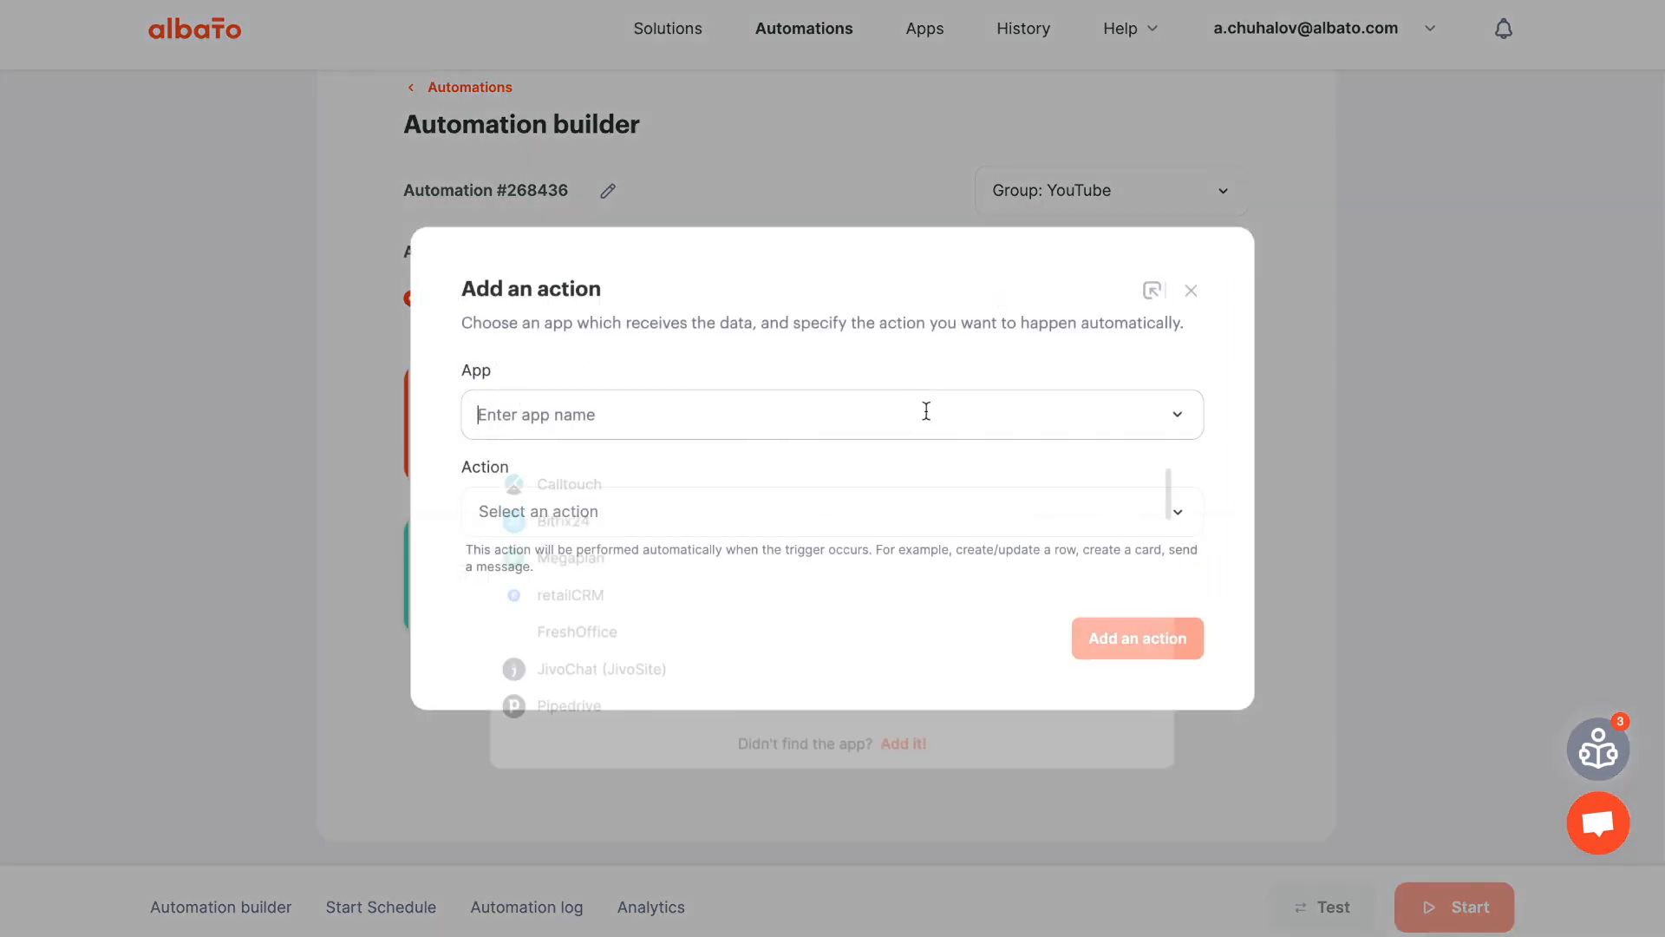
Add a Twitter Create a Tweet action using the existing Twitter connection
text(tw)
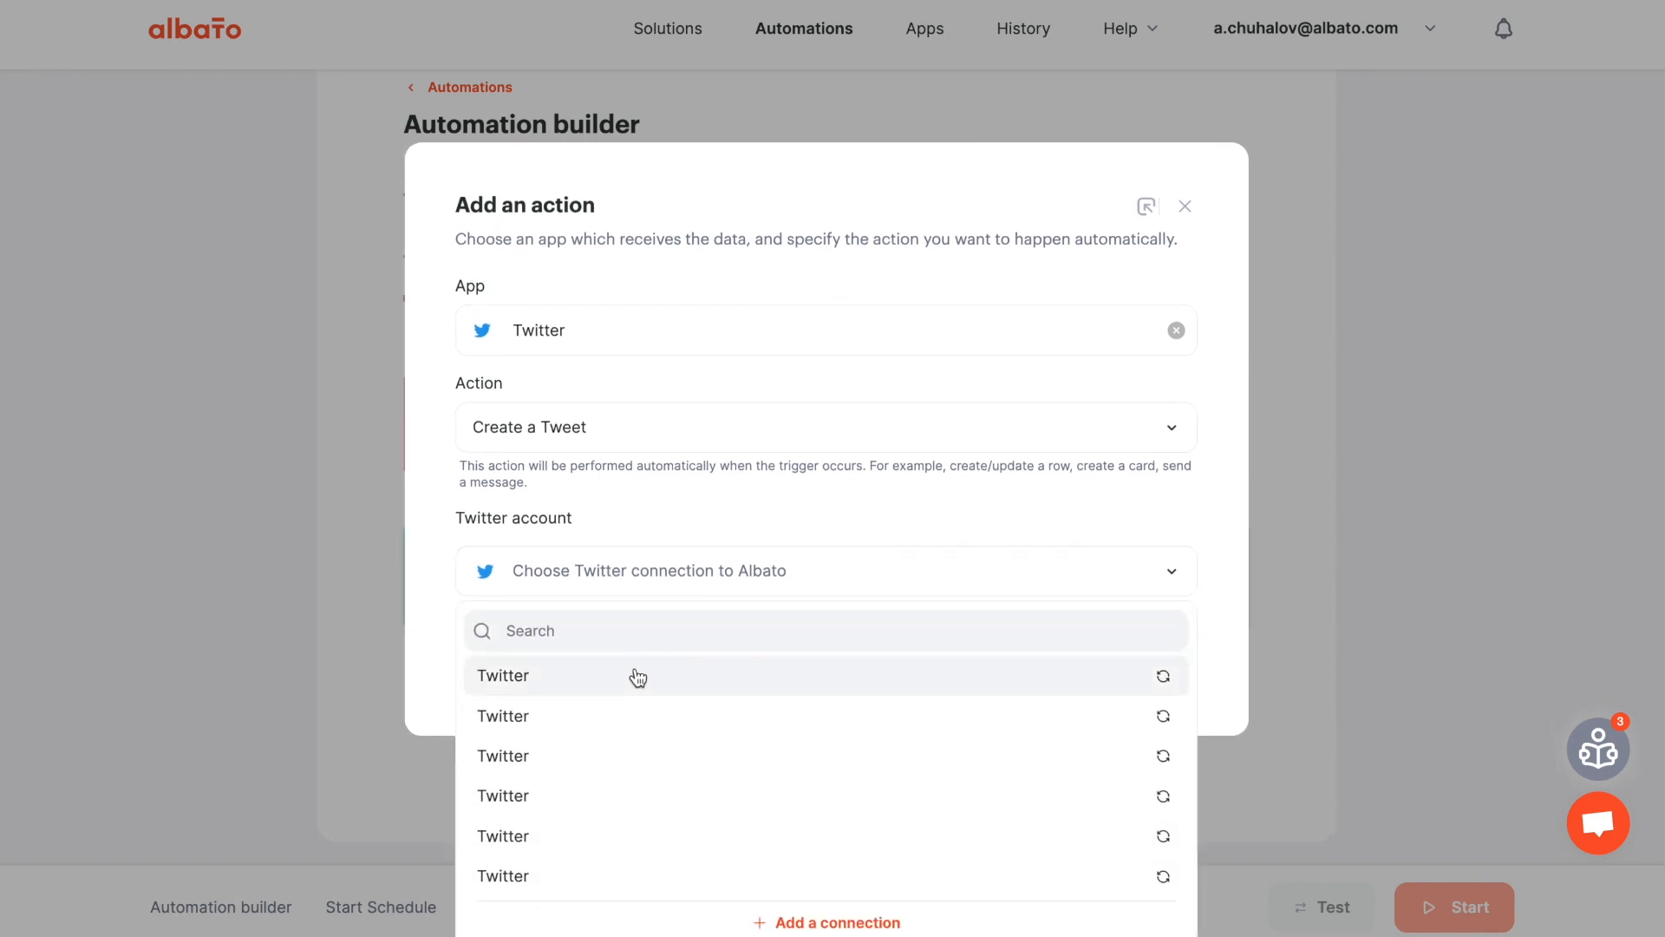
click(503, 675)
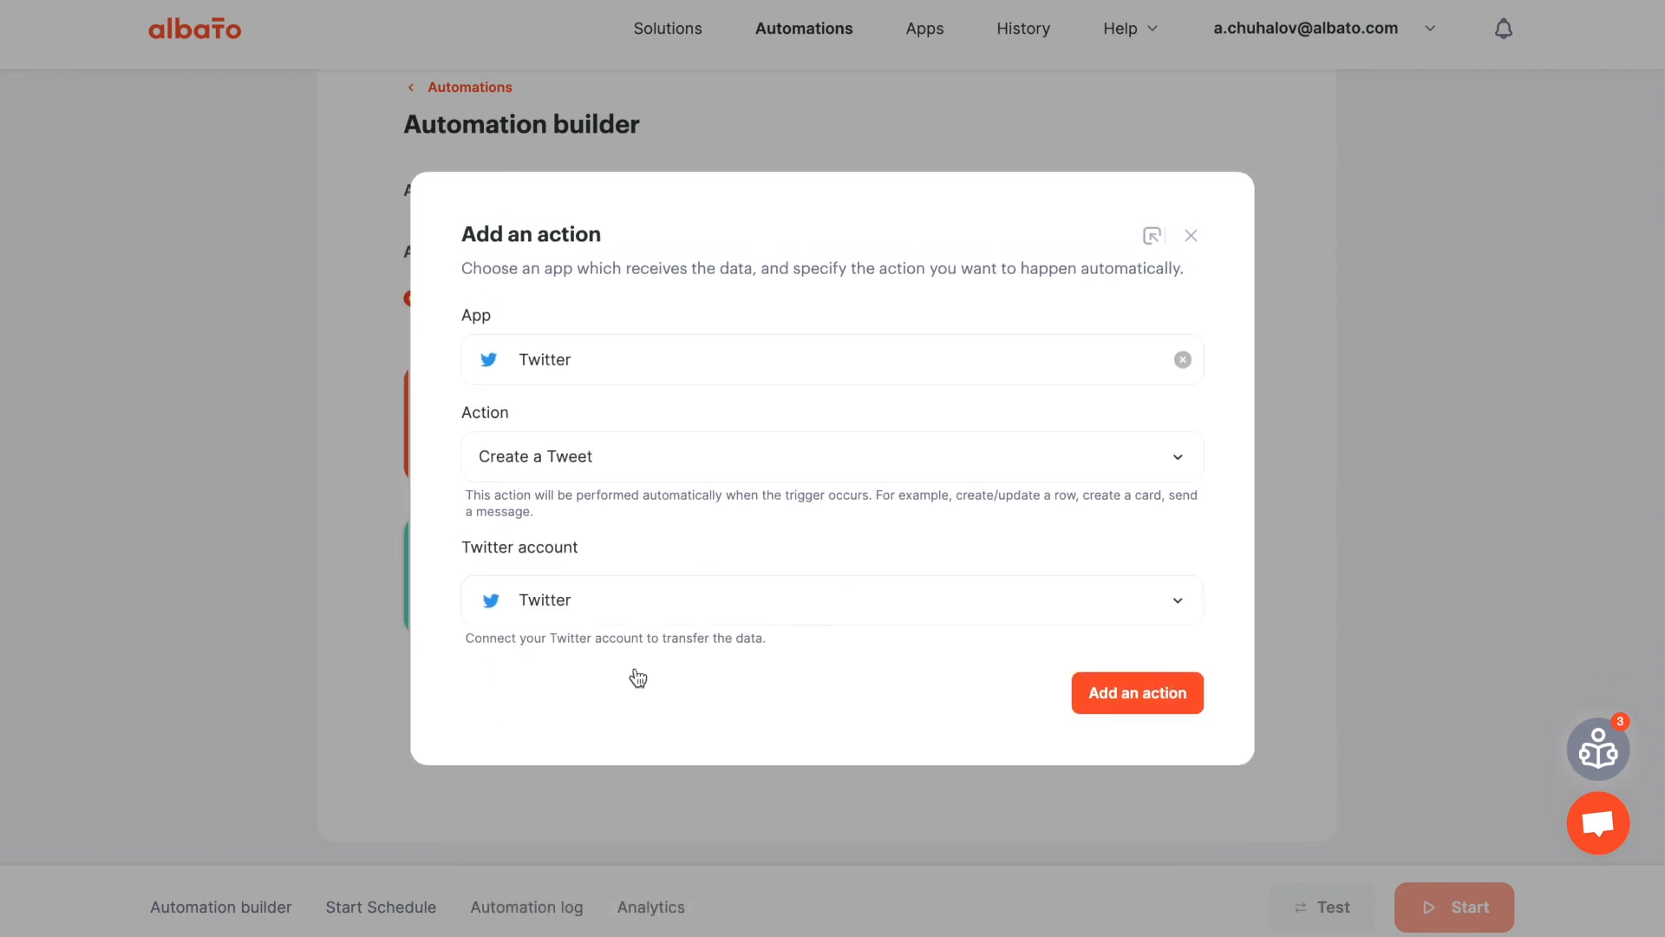
click(1136, 692)
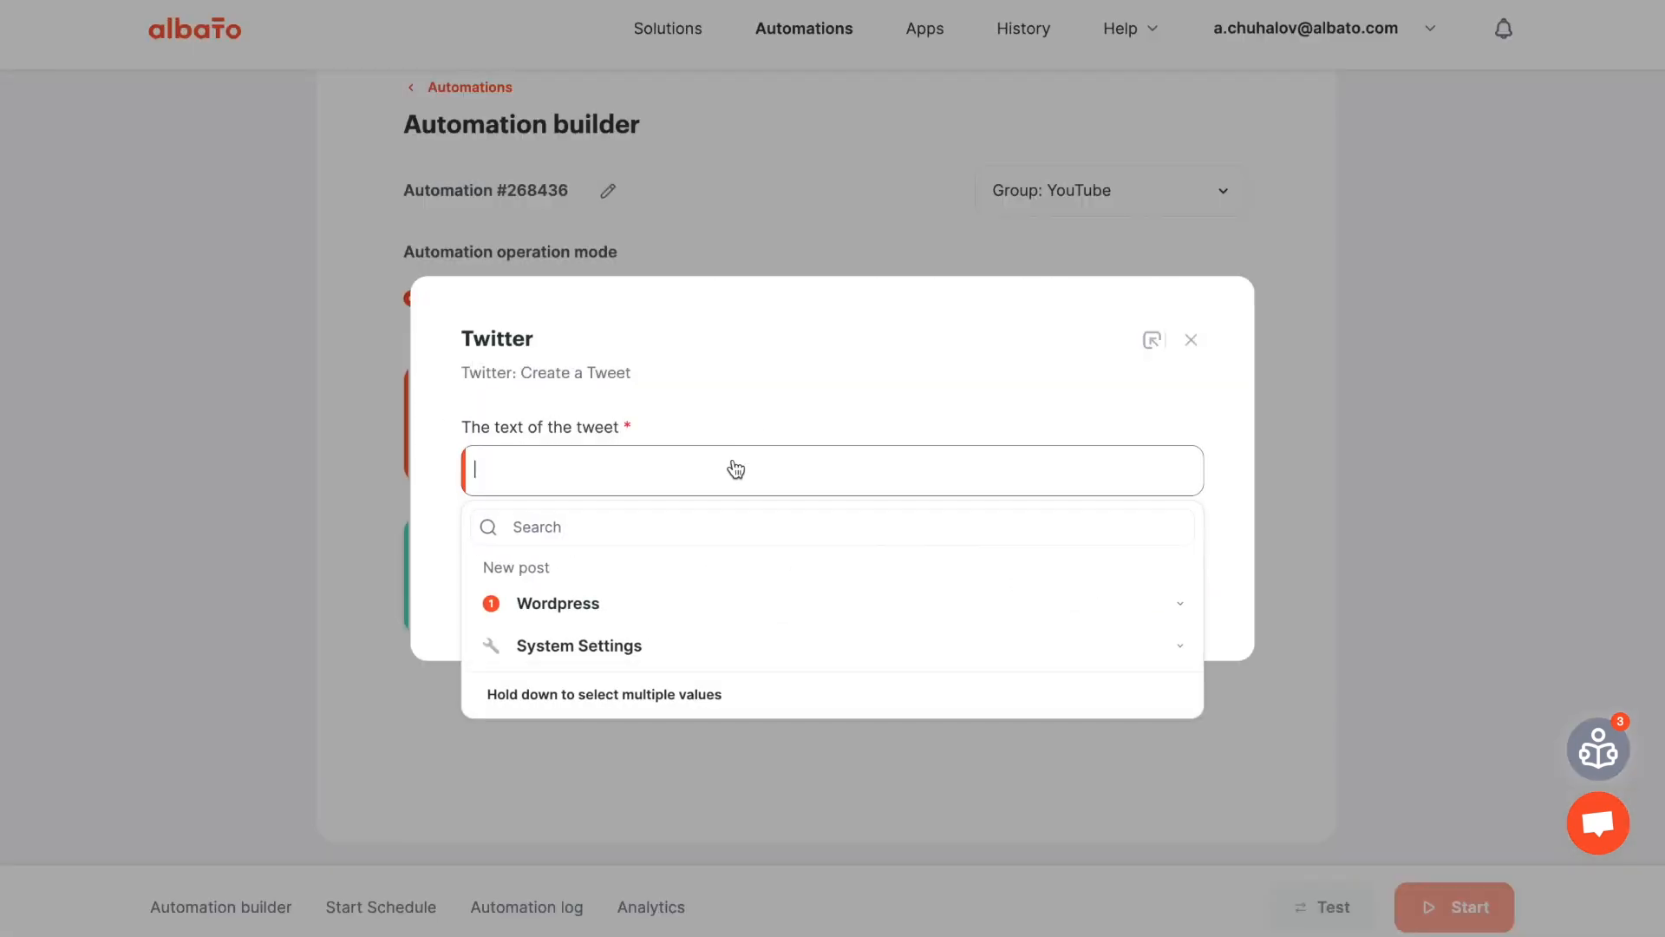
Set the tweet text to 'Hey!' followed by the Wordpress Object URL and save
text(H)
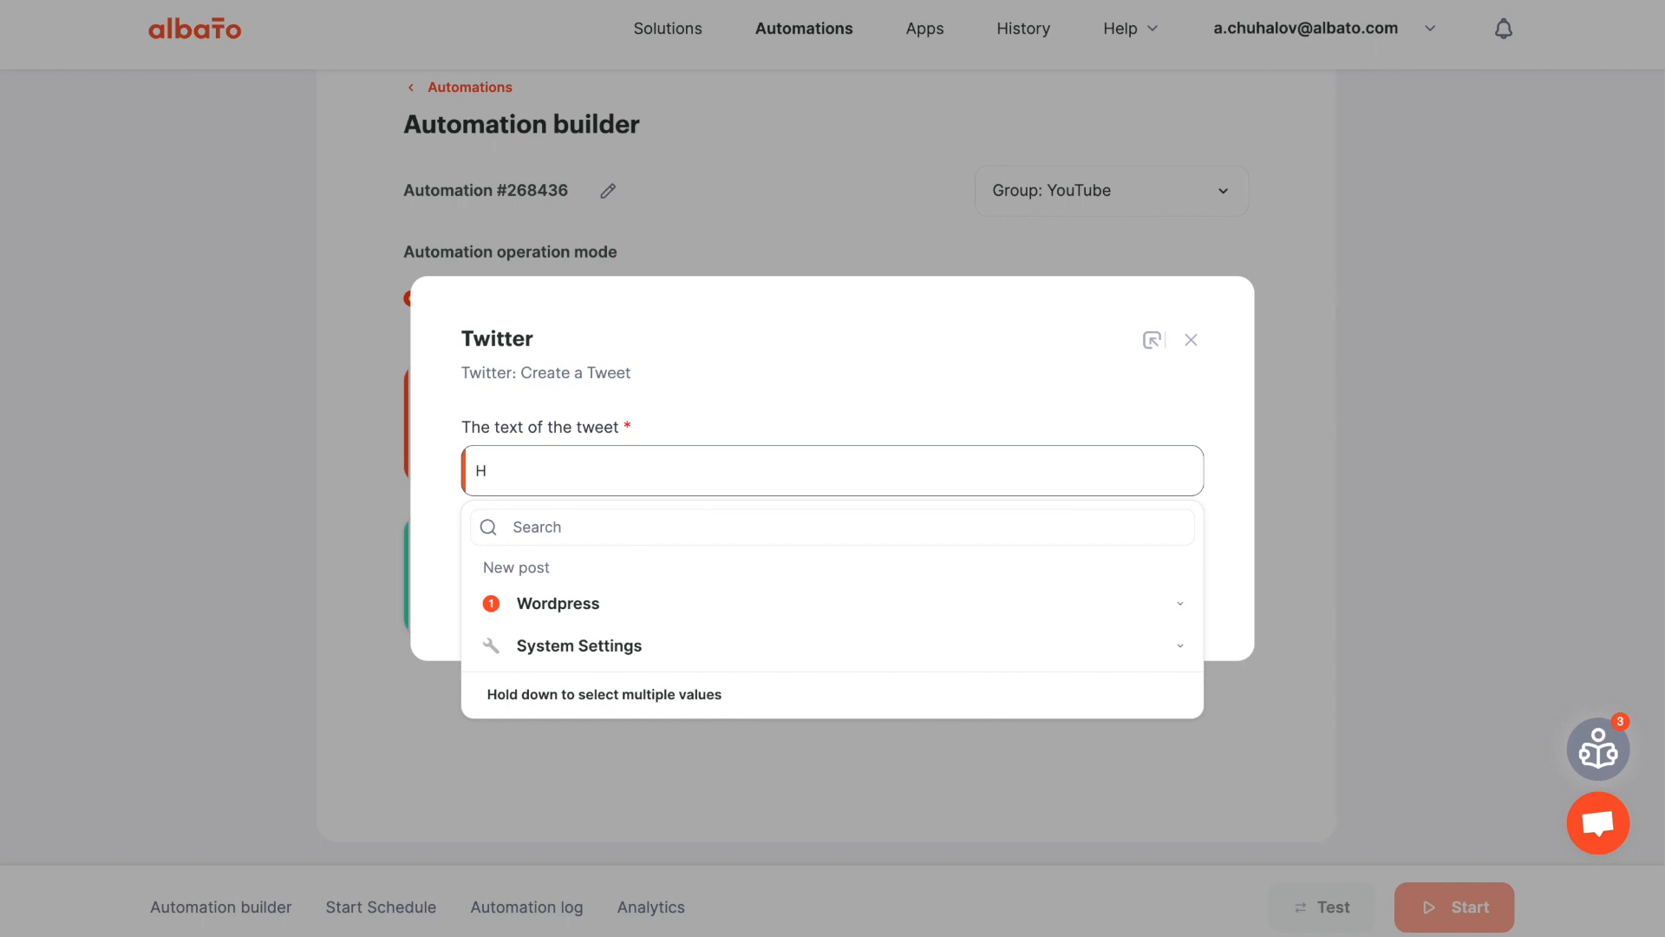
text(ey!)
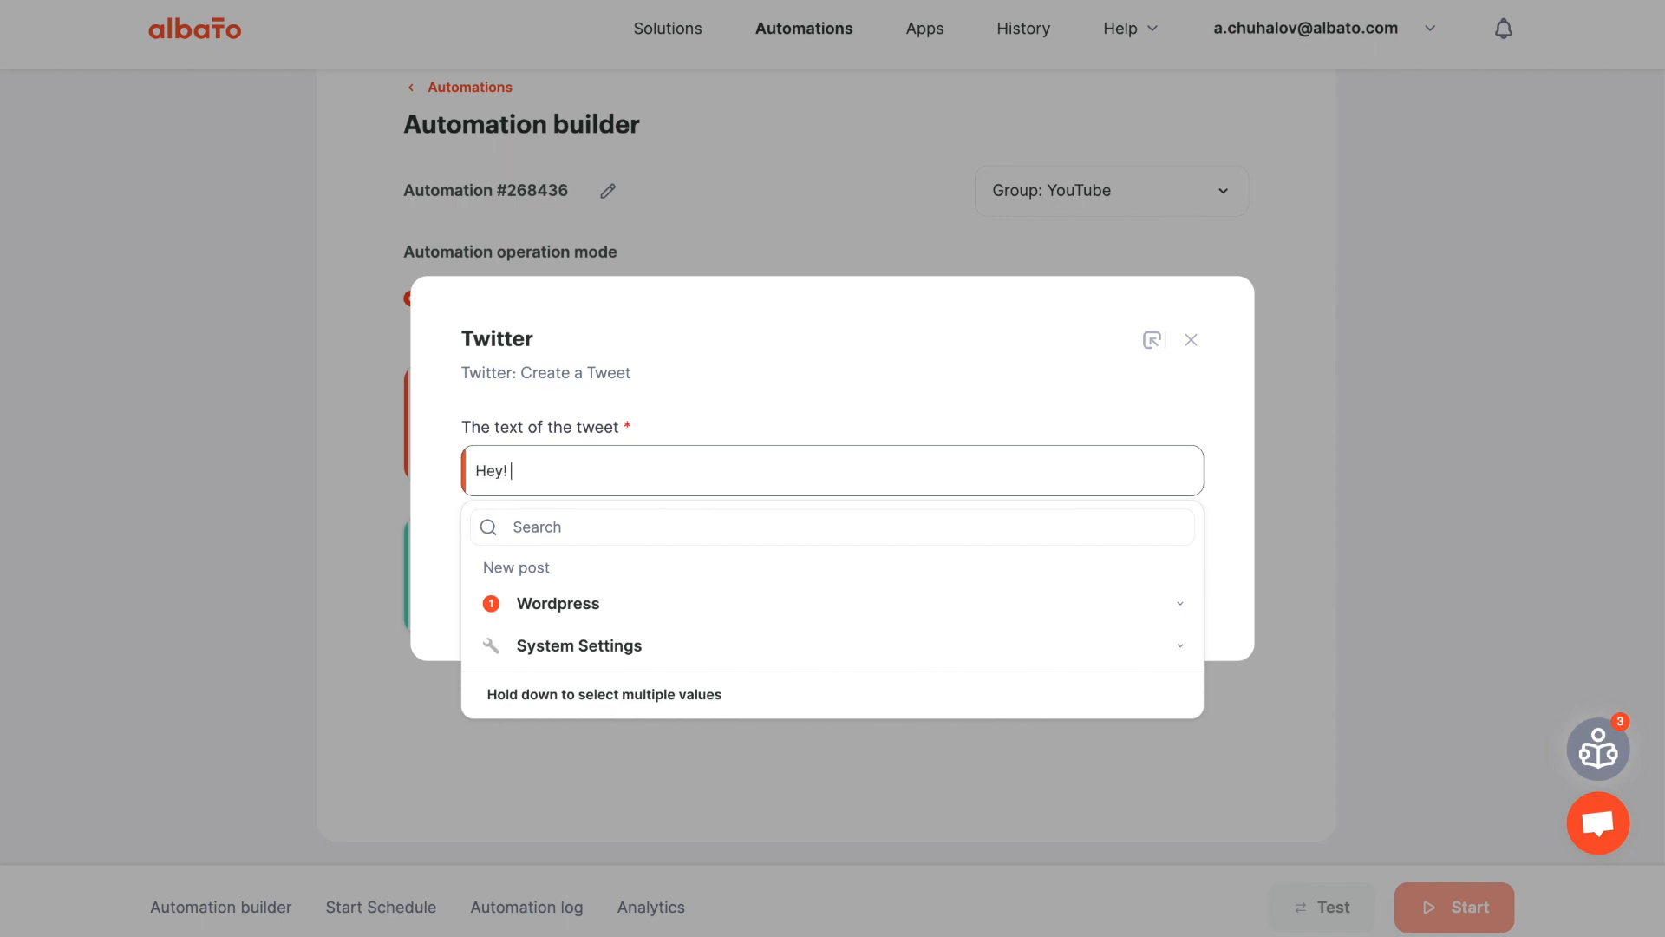
click(557, 601)
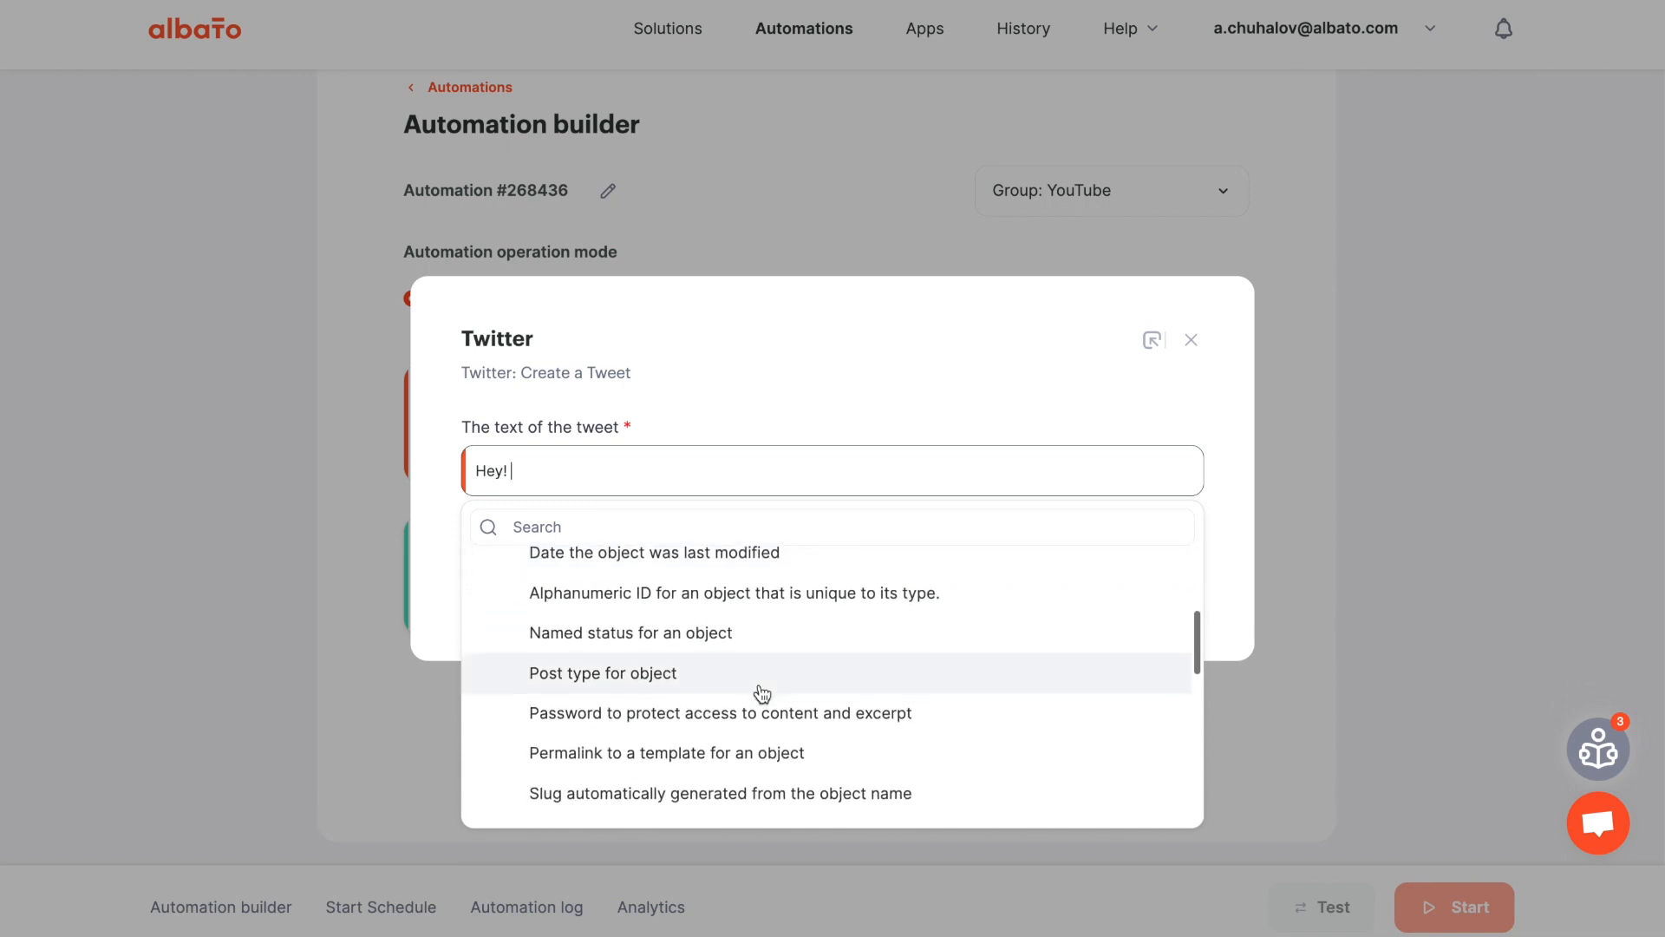
scroll(down, 3)
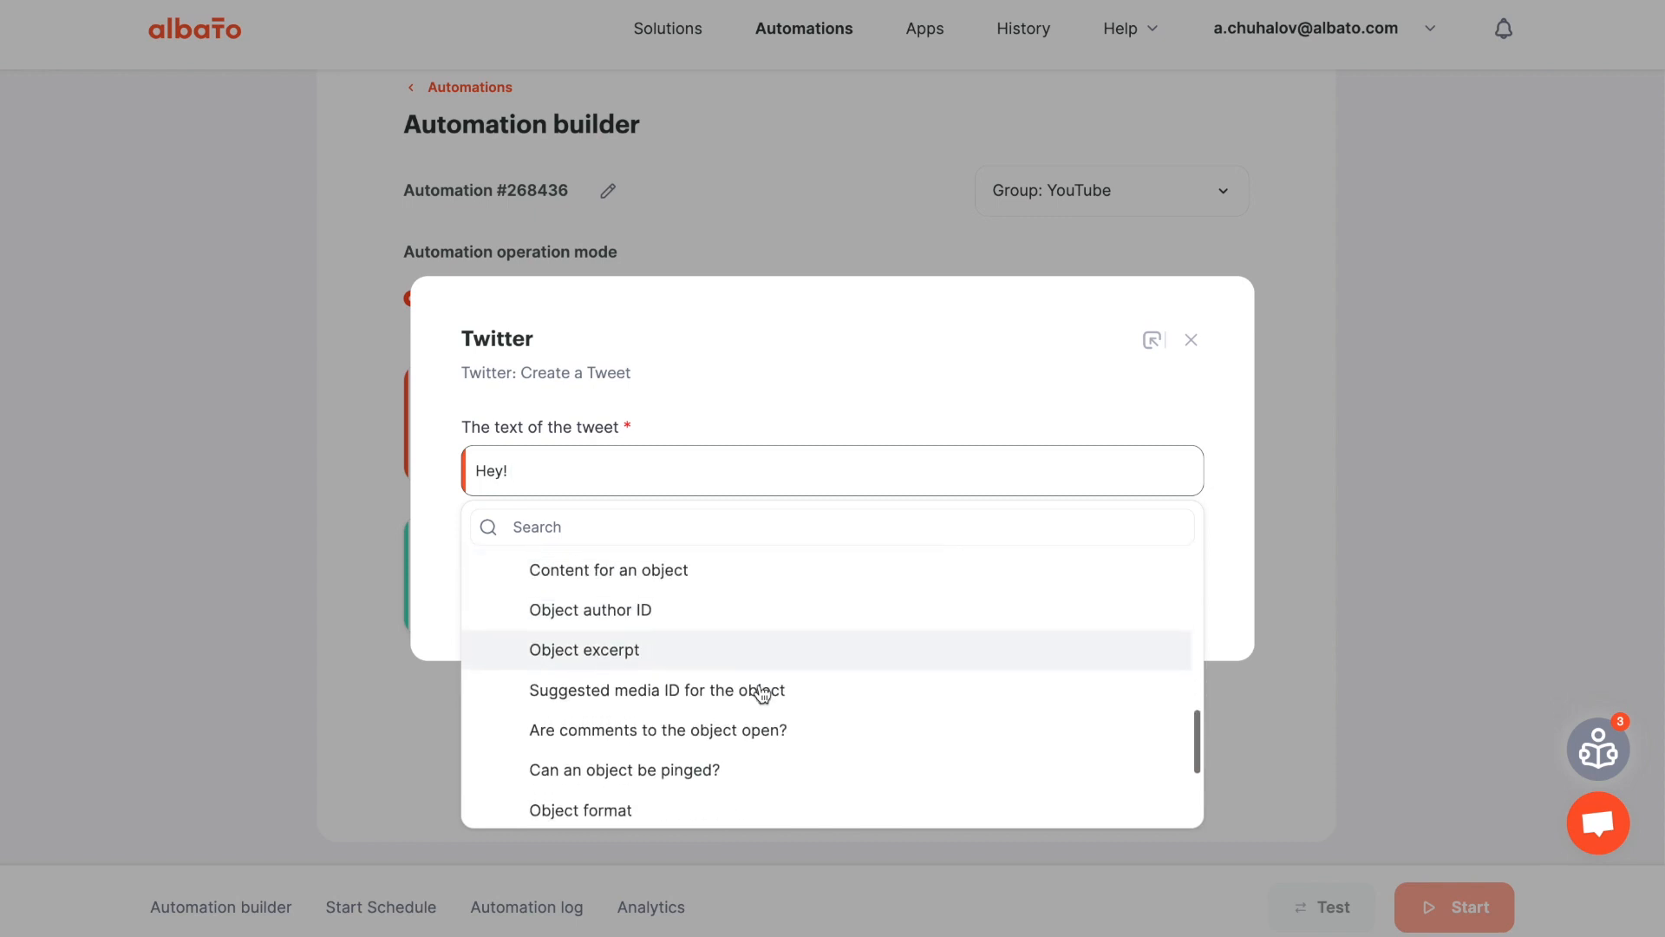
scroll(down, 3)
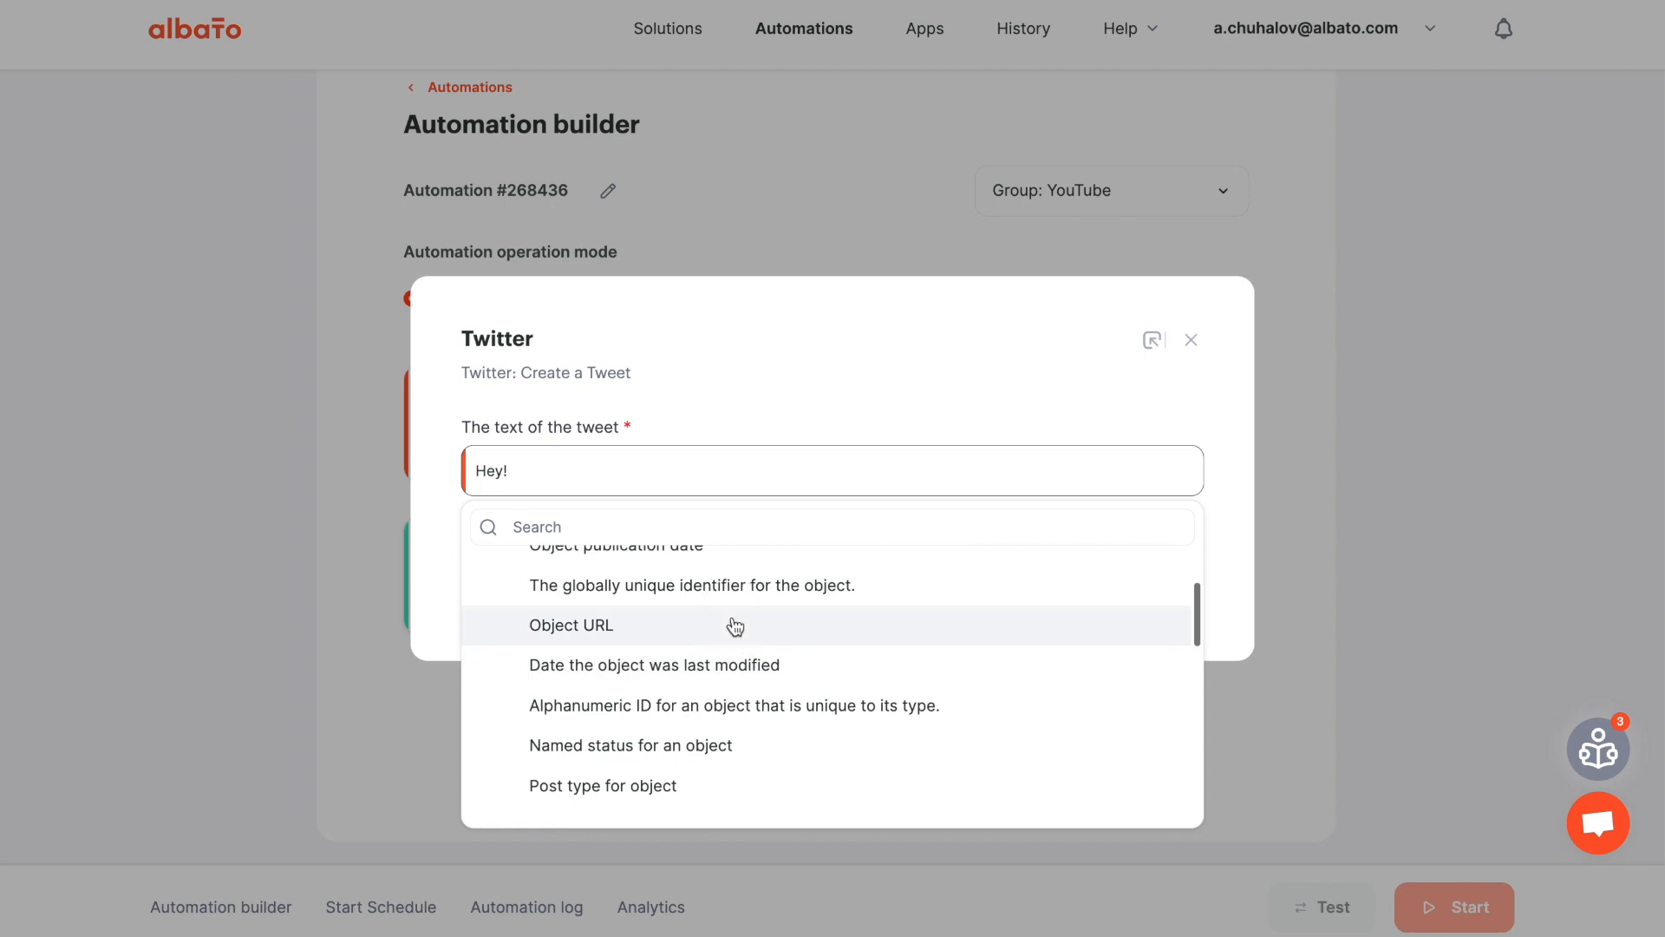
click(571, 624)
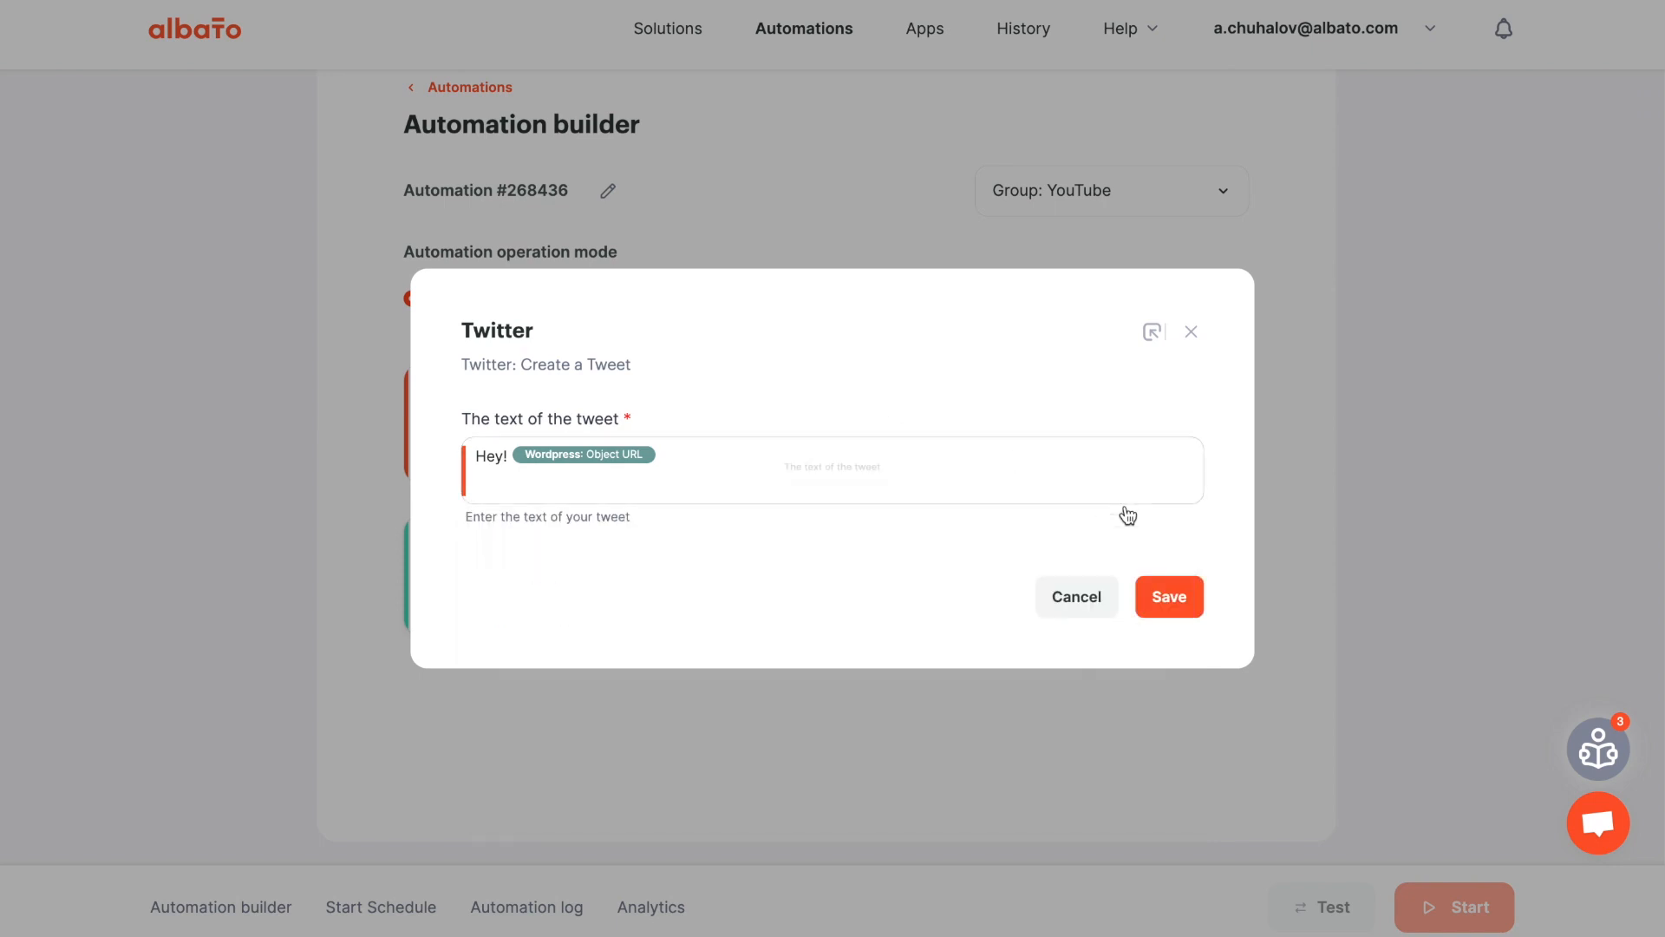
click(1167, 595)
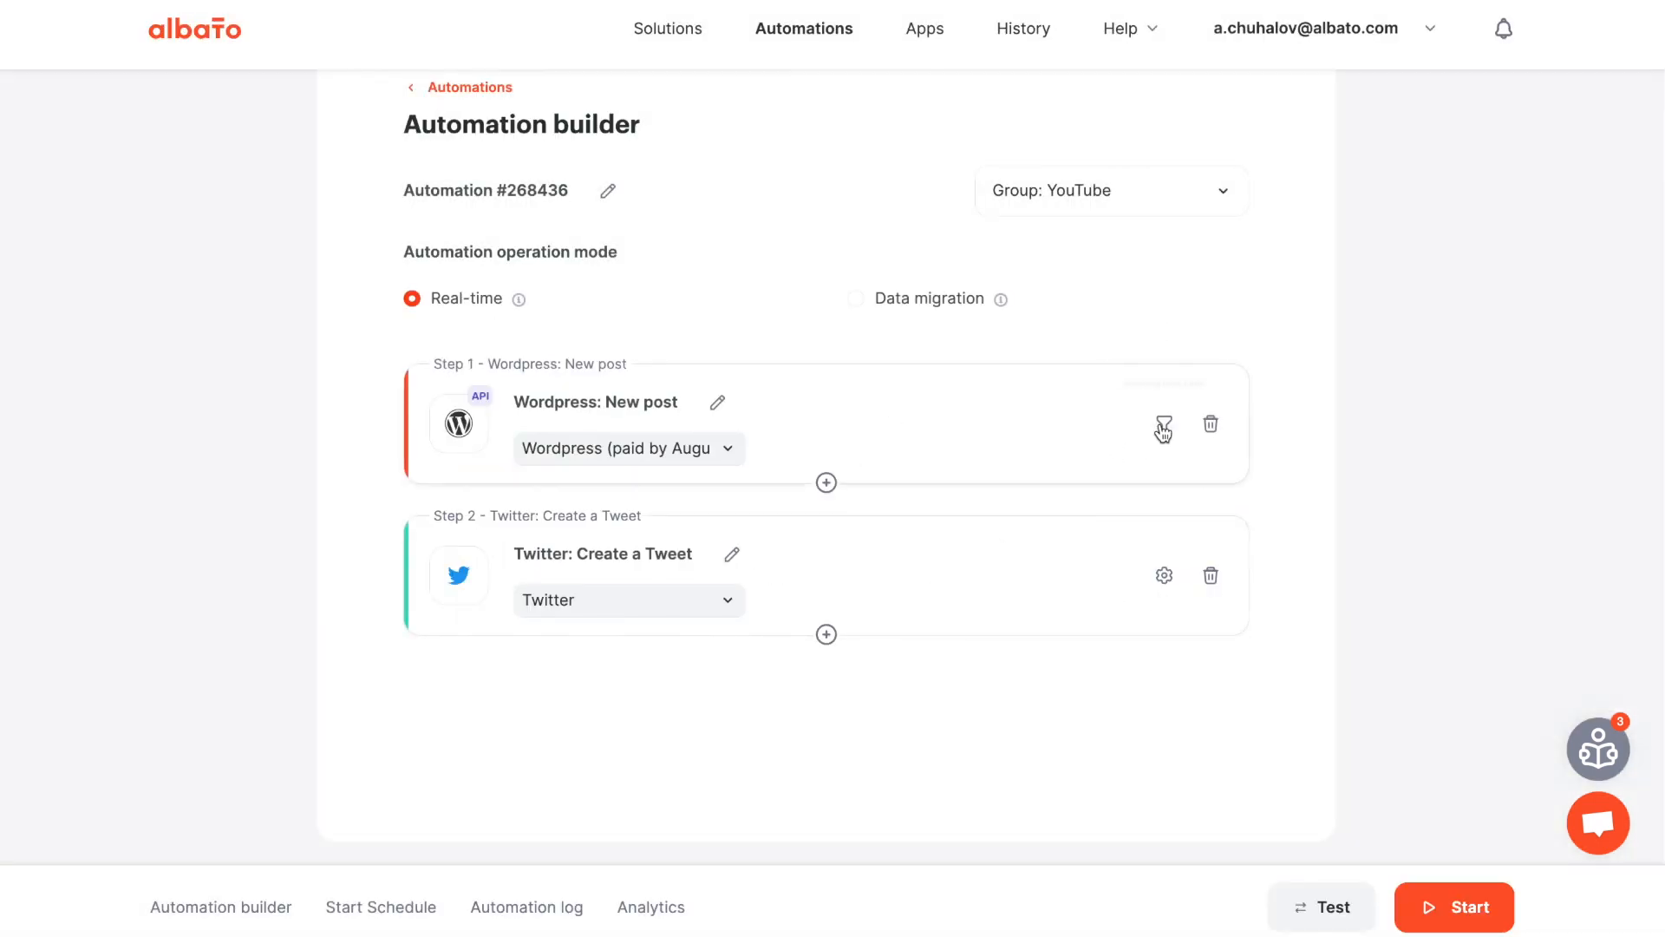
click(1164, 424)
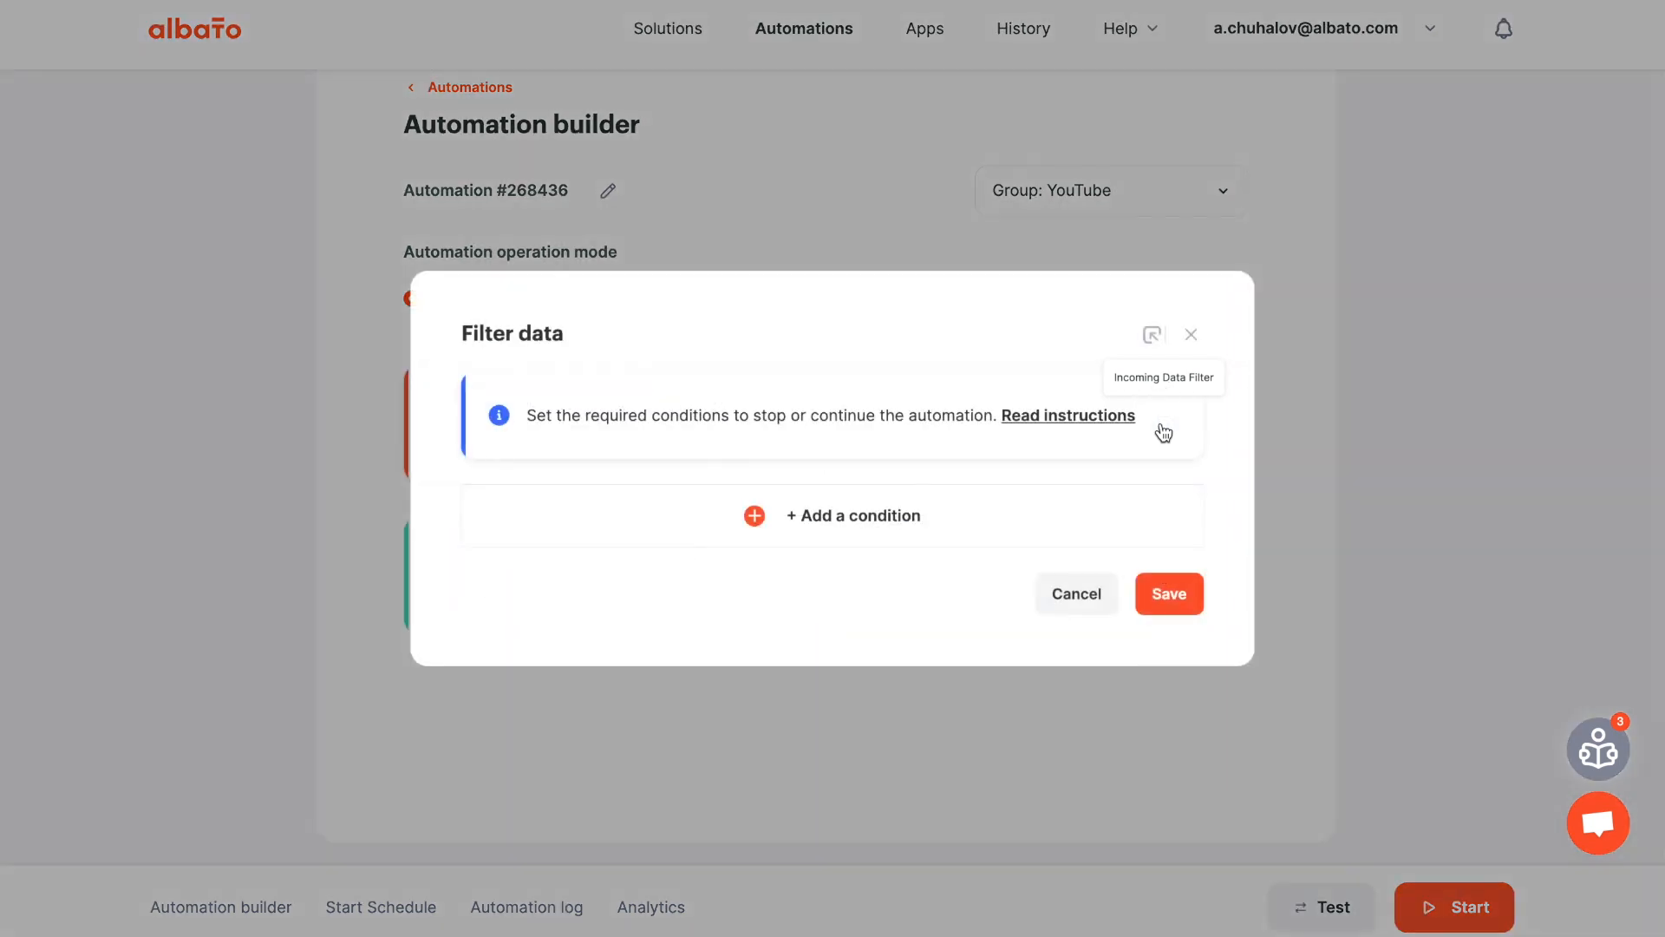
click(1075, 594)
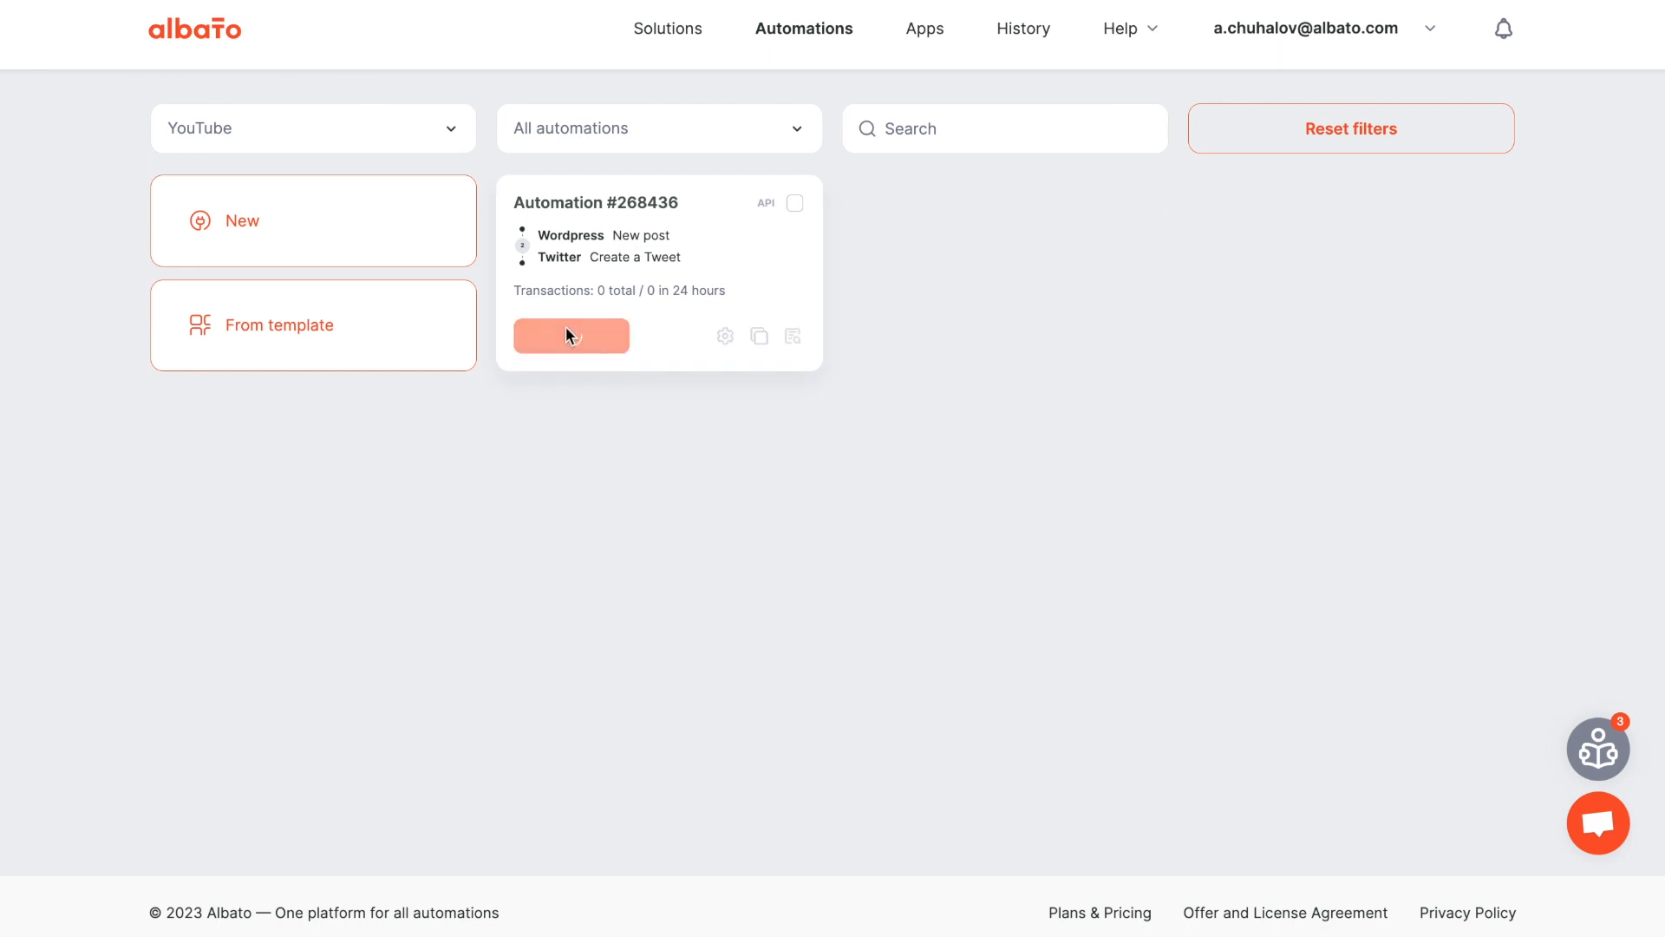
Start Automation #268436 from the automations list
click(571, 334)
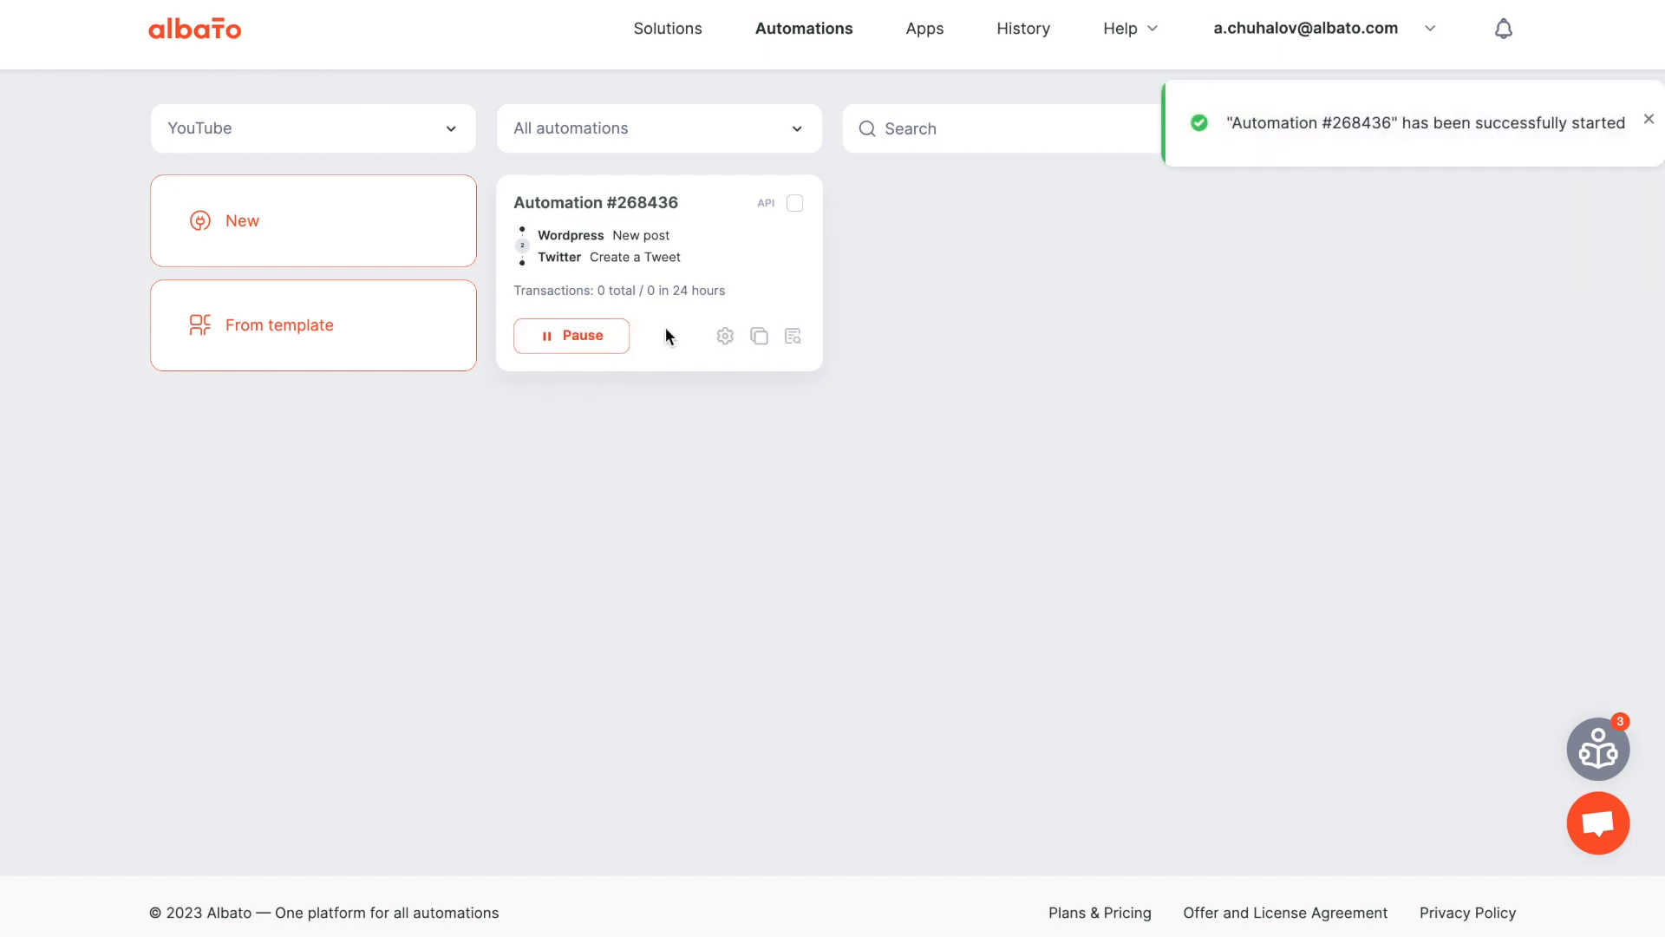